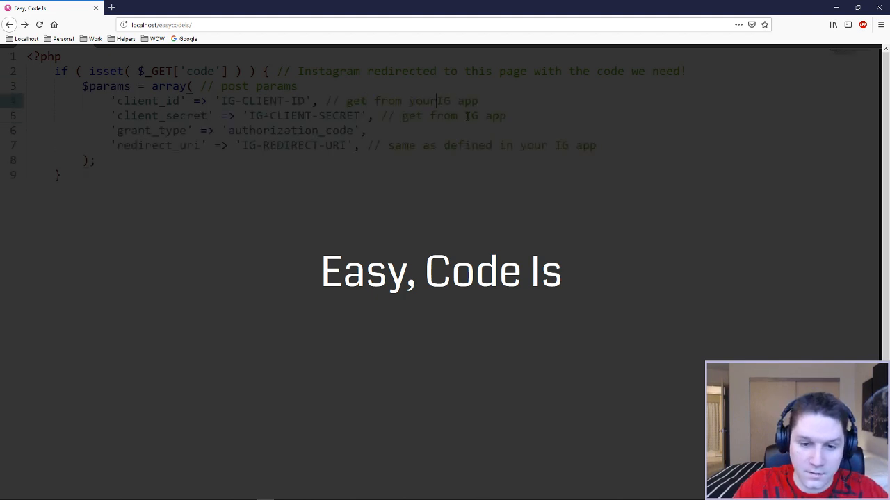
Scroll the Easy, Code Is page down to the welcome text, then back up to the title.
scroll("down", 3)
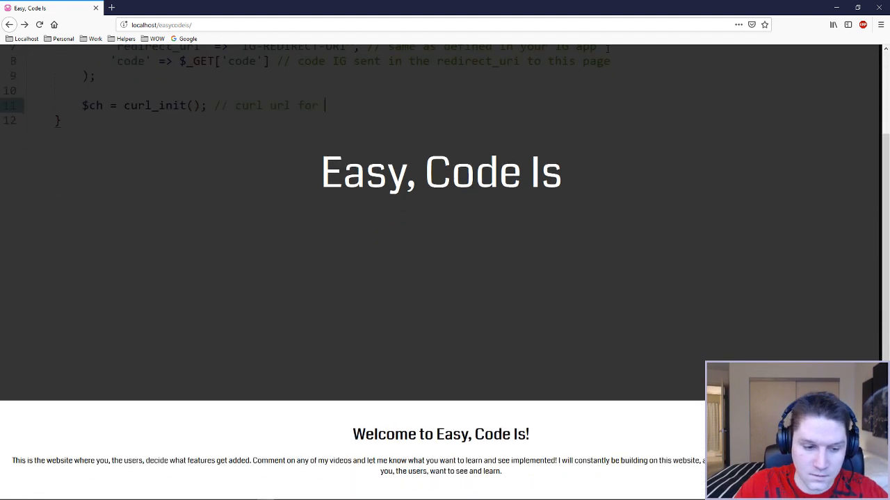
scroll("up", 3)
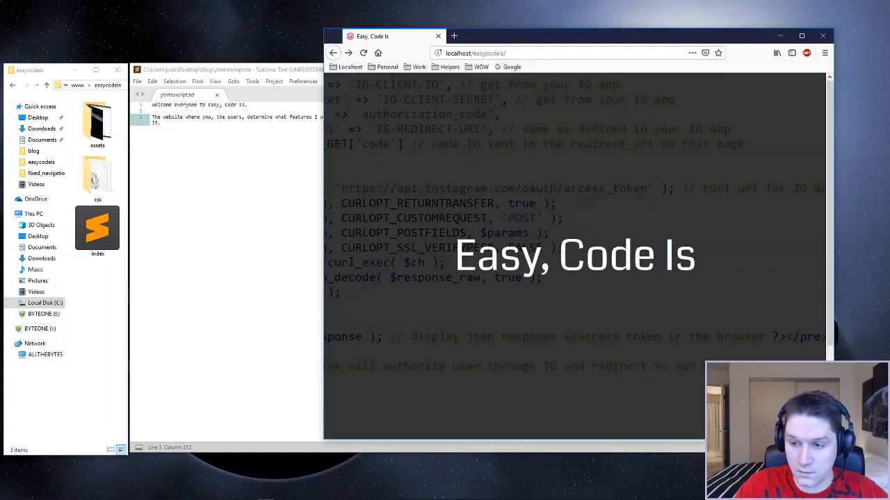
left_click(801, 36)
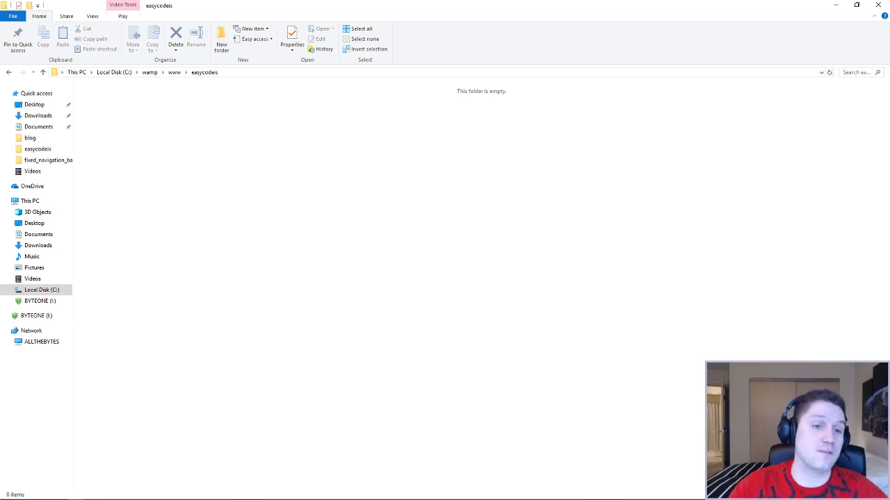
Create the assets and css folders inside easycodeis and check the css folder contents.
left_click(221, 41)
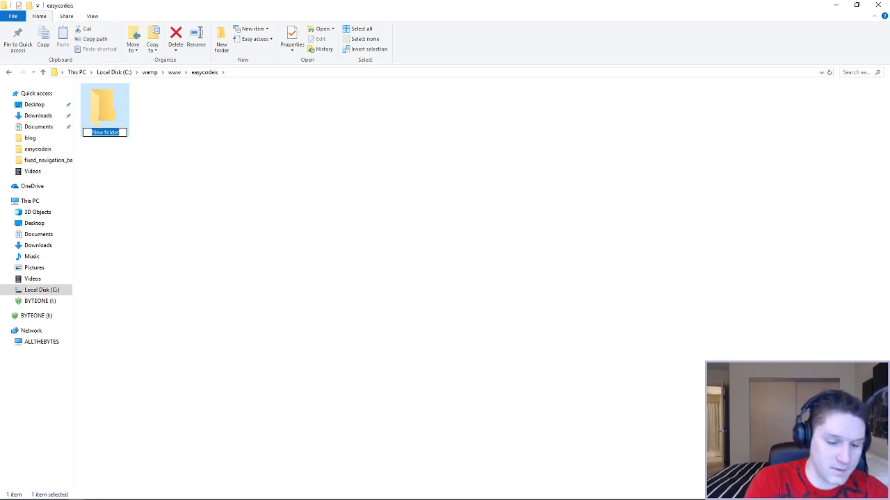
type("asse")
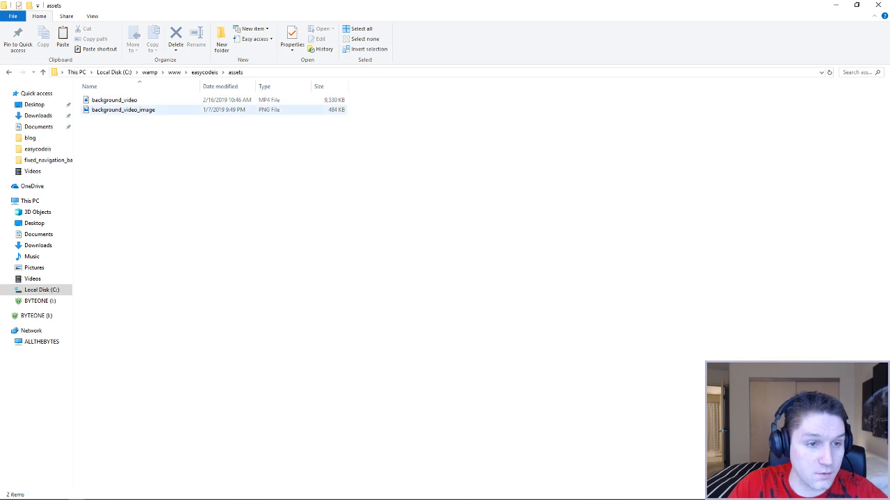
mouse_move(123, 110)
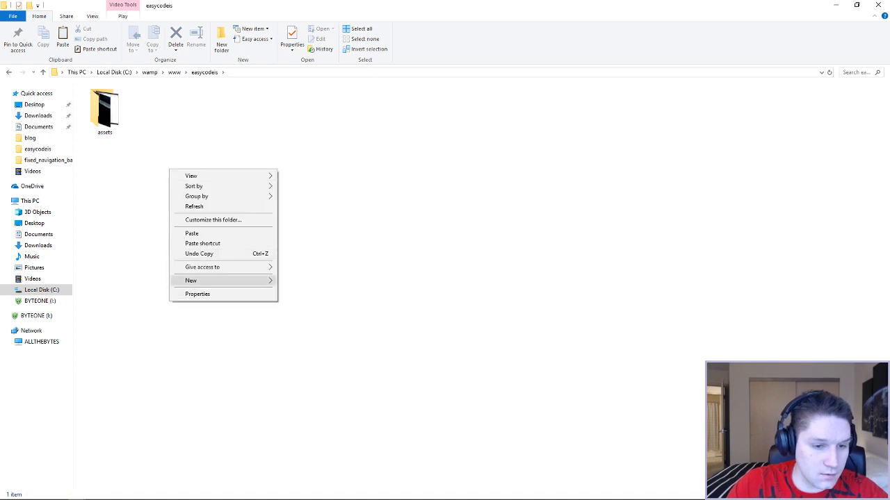
left_click(191, 281)
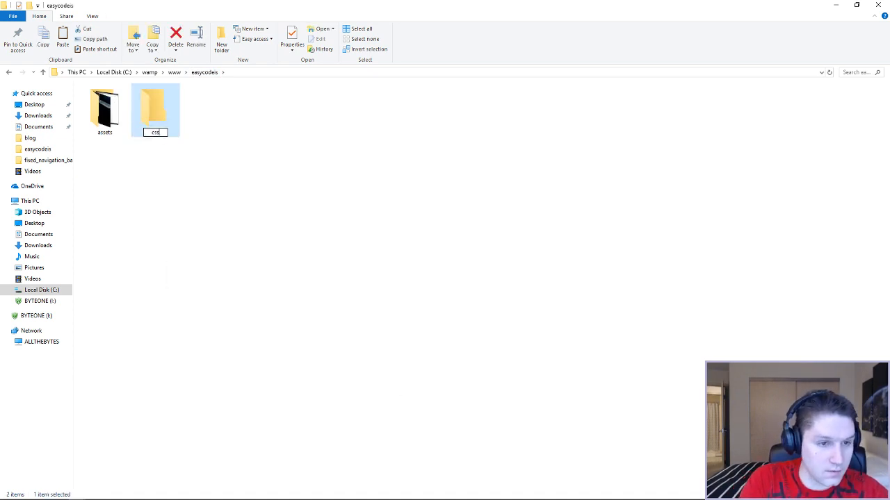
double_click(154, 105)
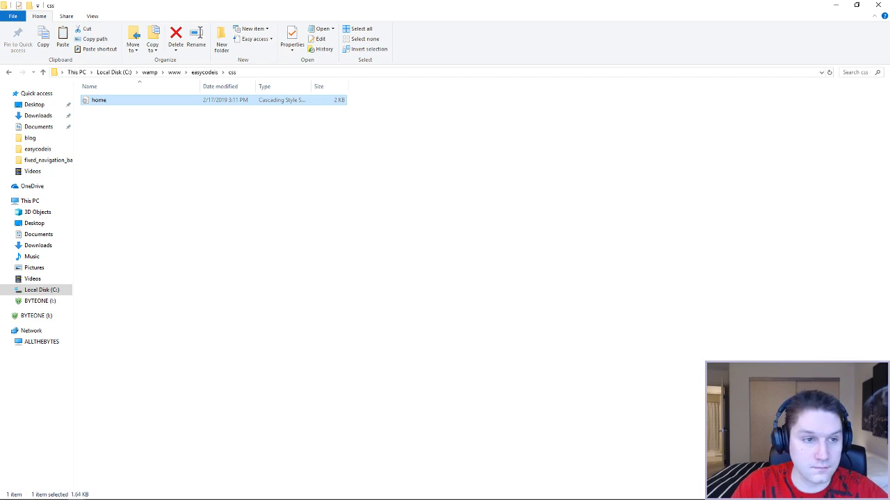
left_click(205, 71)
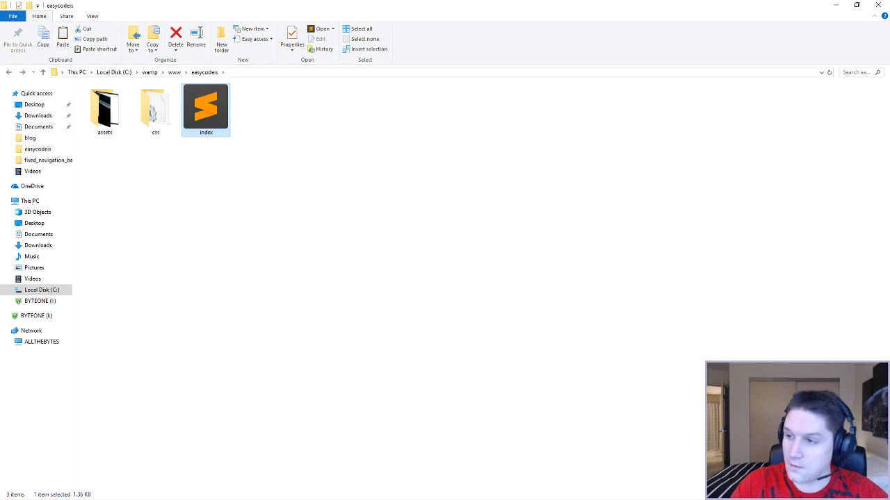
left_click(155, 109)
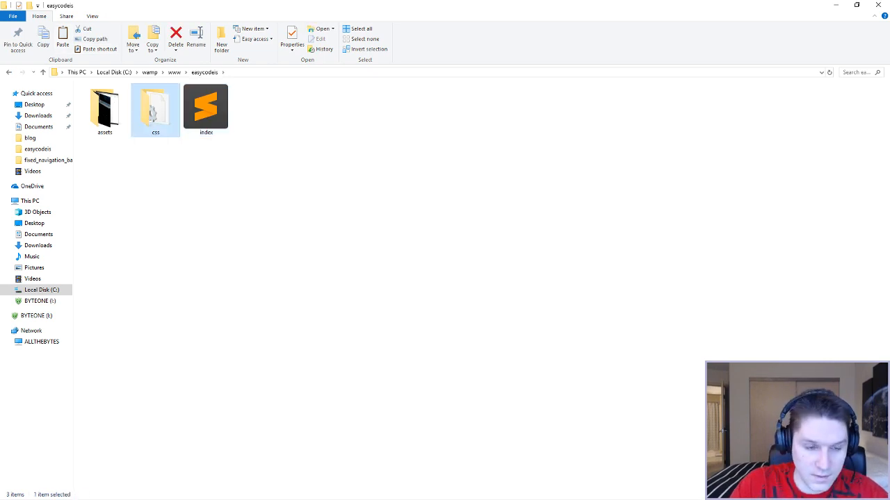
left_click(205, 108)
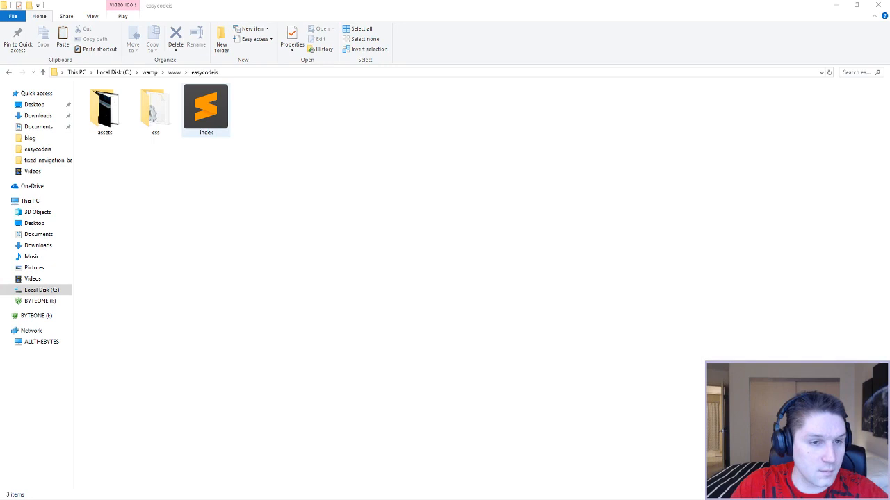
Open index.php and type the DOCTYPE, text/css stylesheet link and initial-scale 1.0 viewport meta.
double_click(155, 108)
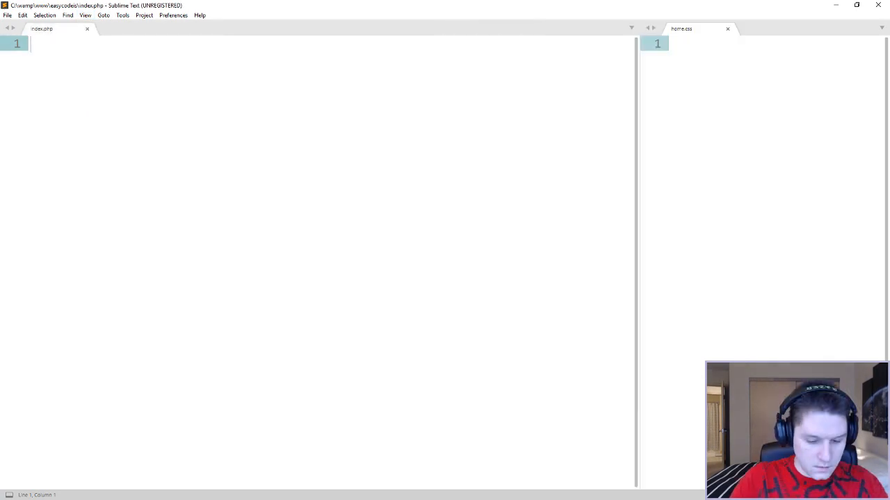
type("<")
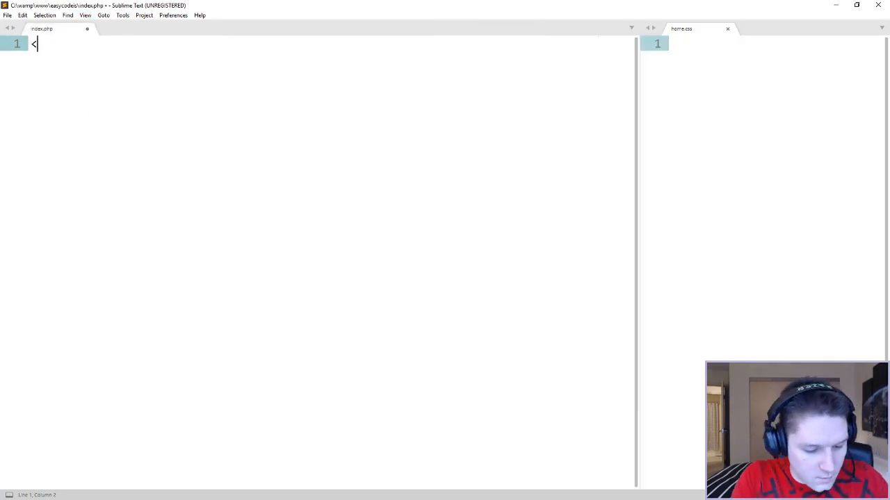
type("!DOCTYPE html>")
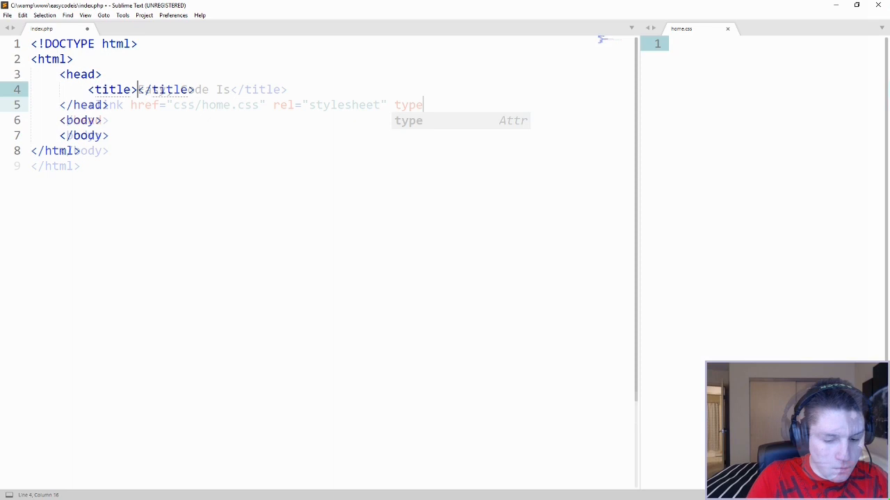
type("=\"text/css\">")
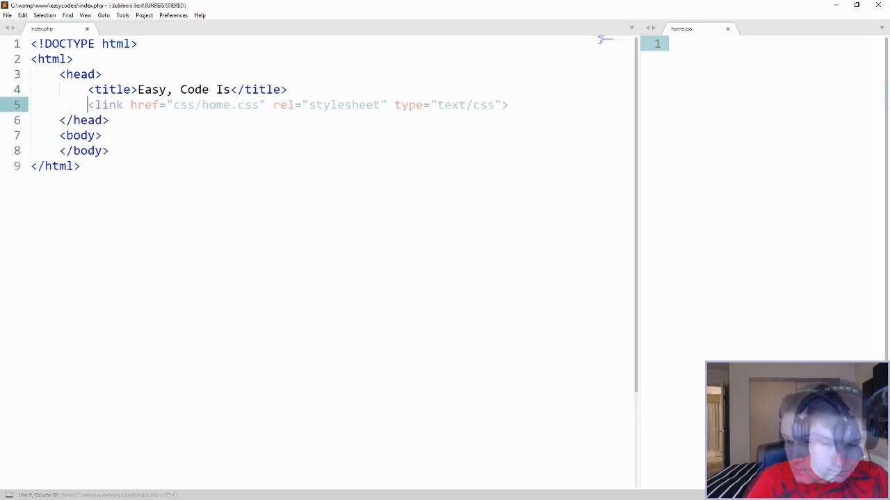
type("<meta name=\"viewport\"")
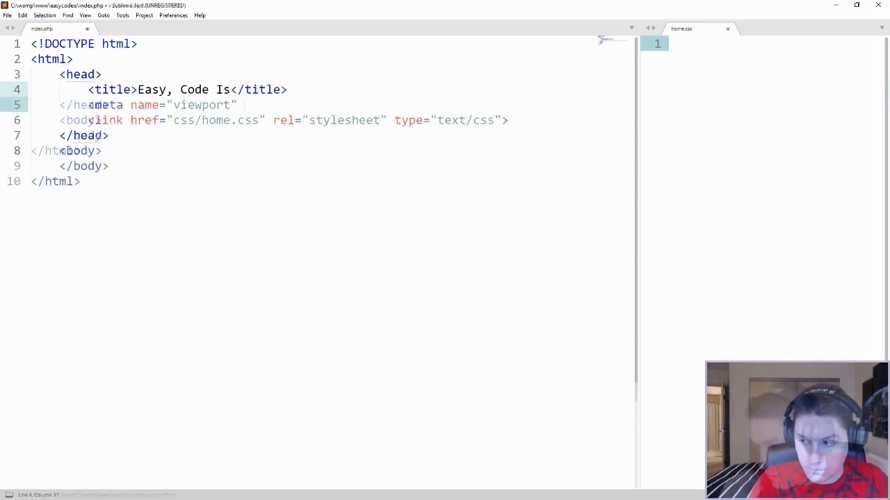
type("content=\"initial-scale=\"")
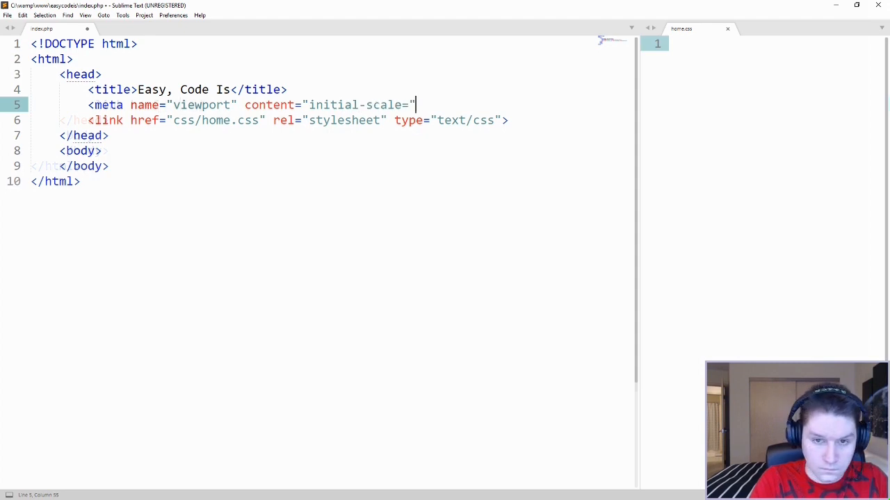
type("1.0, user-scalable=no")
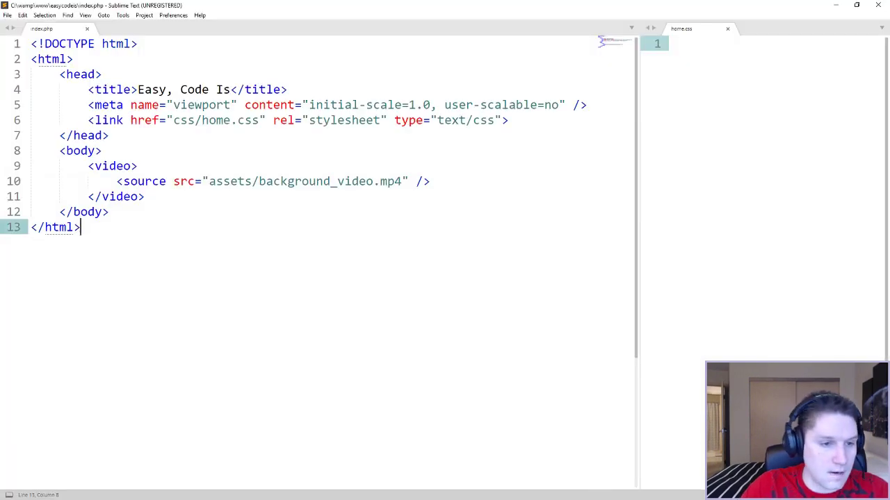
Add the autoplay, muted and loop attributes to the opening video tag.
left_click(131, 166)
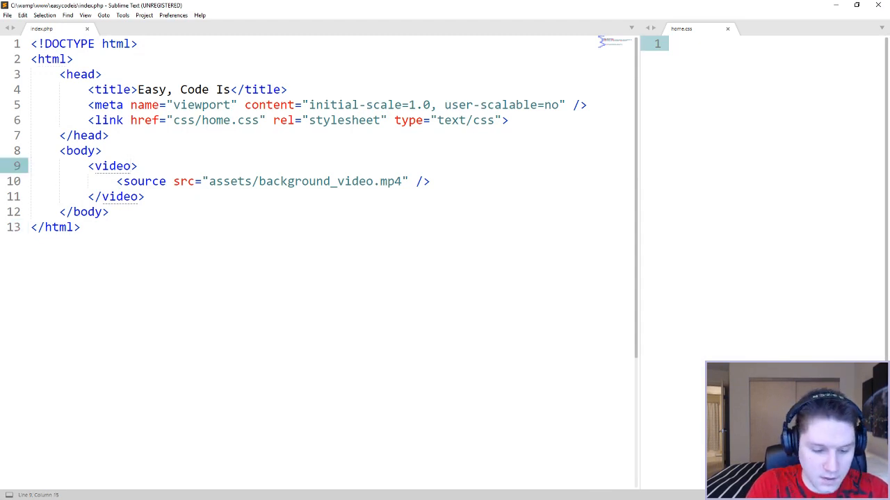
type("autoplay")
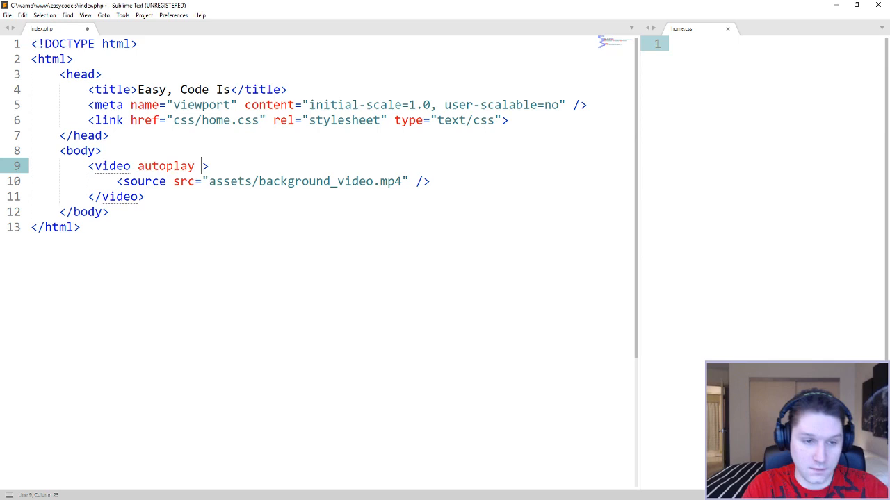
type("m")
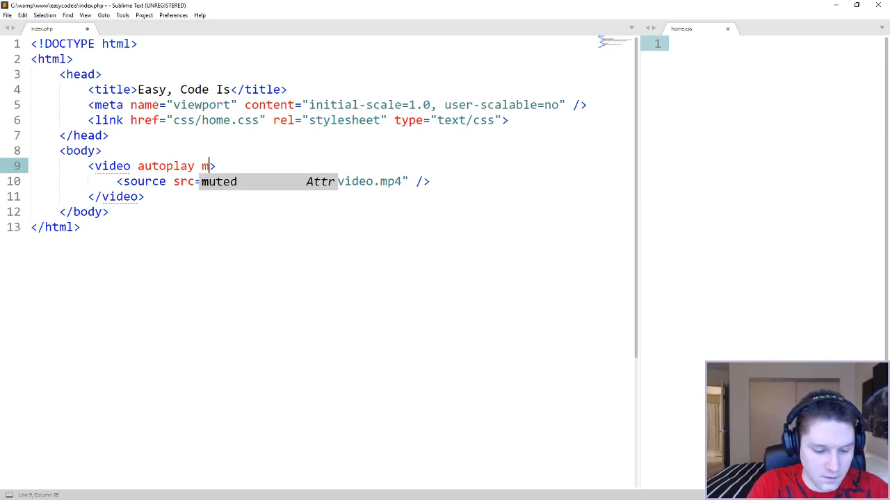
type("muted loop")
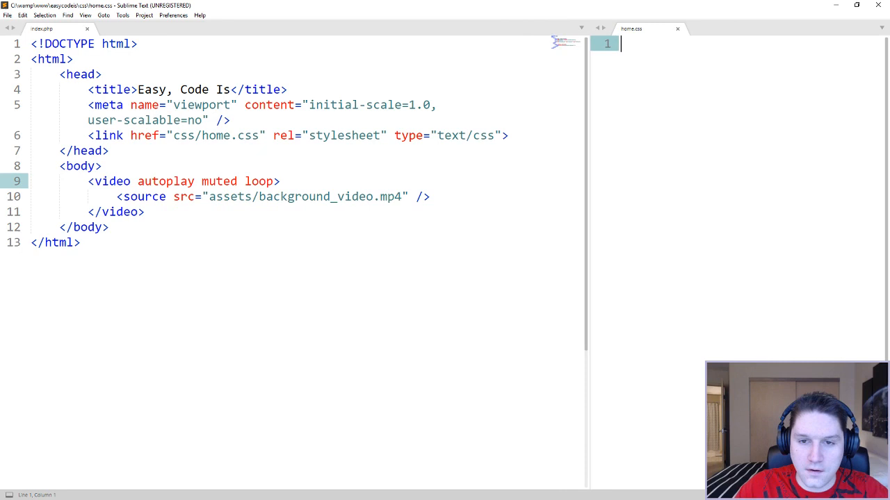
type("@charset \"utf-8\";")
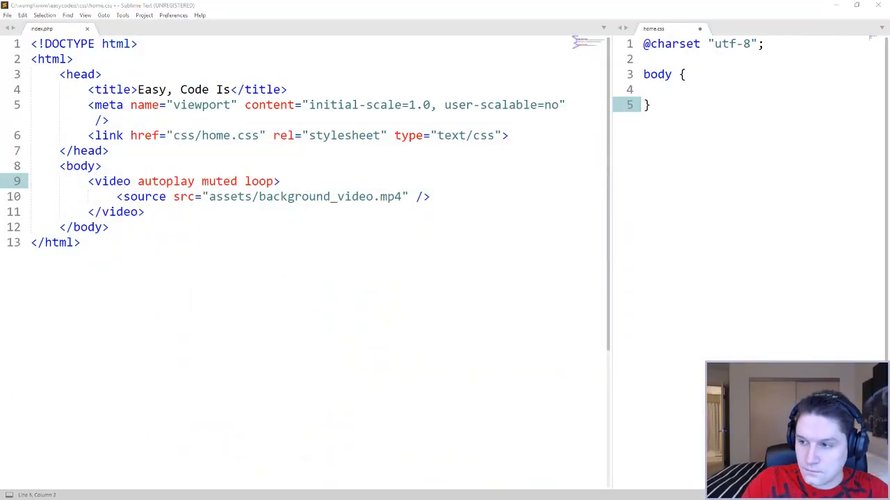
type("padding: 0px;")
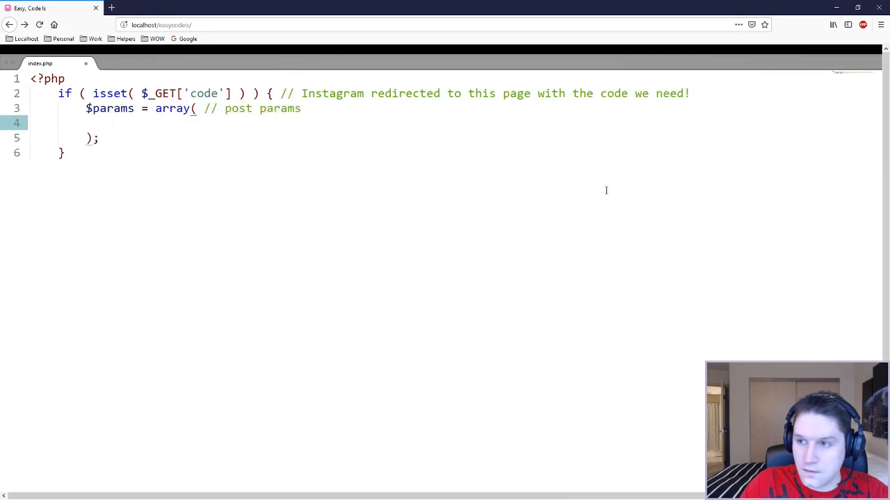
type("'client_id' => 'IG-CLIENT-ID', // get from IG app")
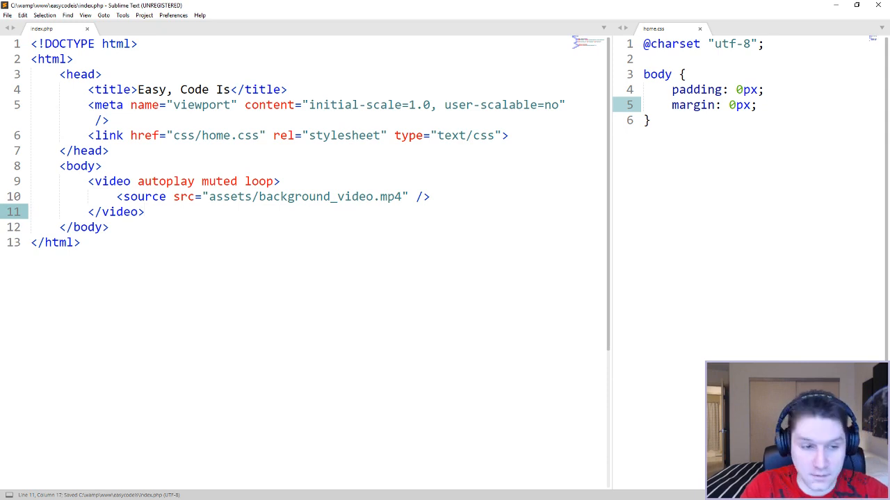
type("<")
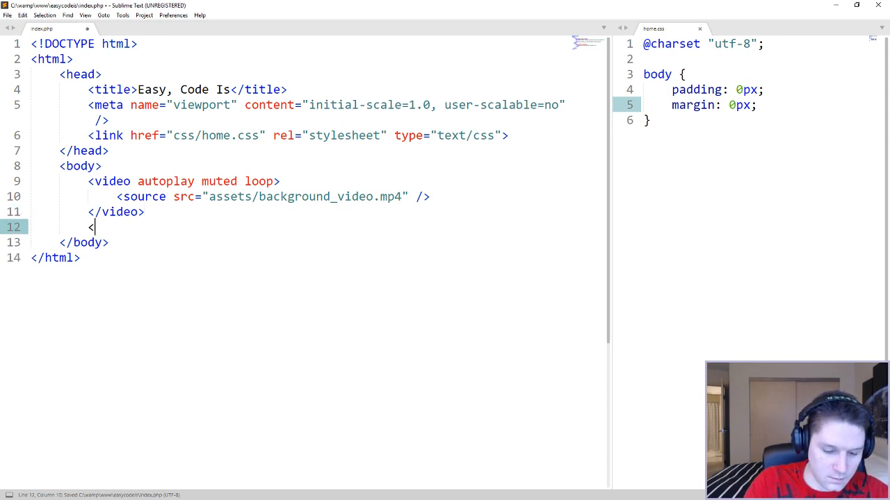
type("img src=\"\" />")
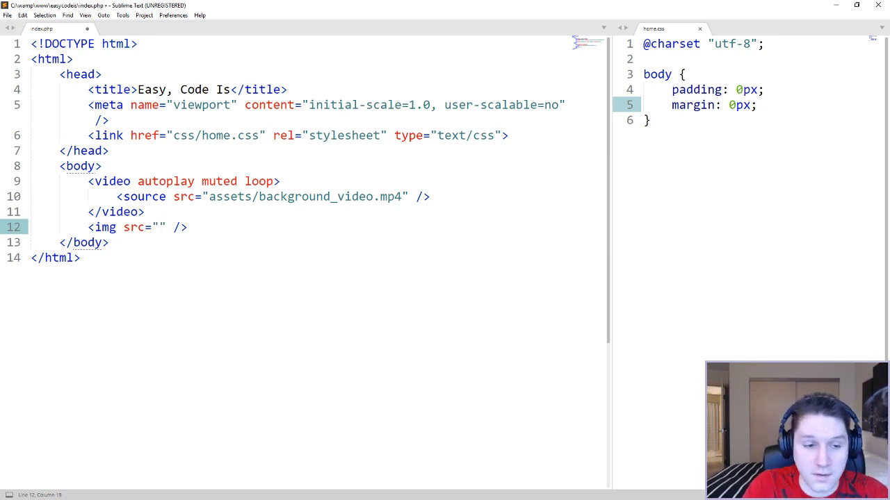
Give video and img class background-video-element, then rename the img class to background-video-image.
key("ctrl+a")
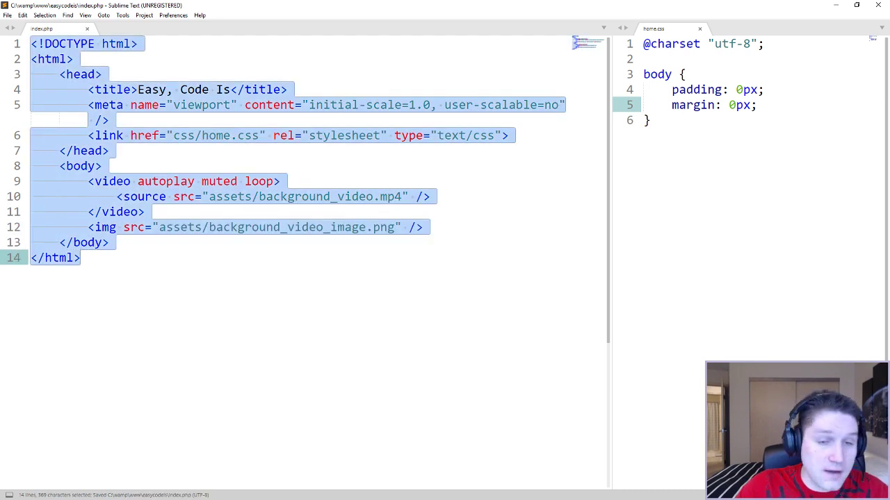
double_click(104, 228)
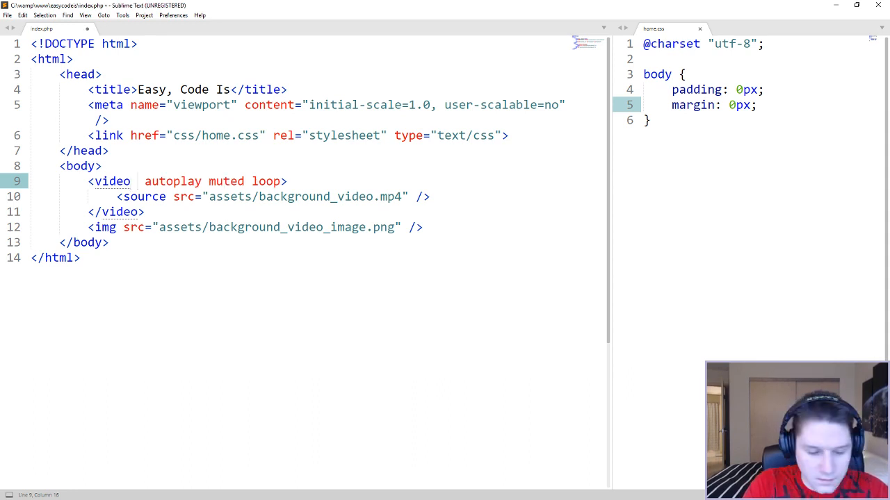
type("class=\"background-video-element\"")
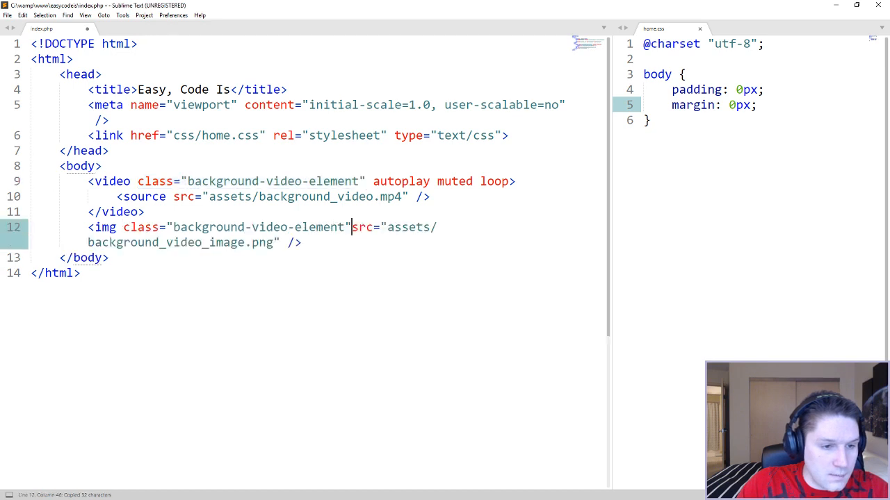
double_click(322, 226)
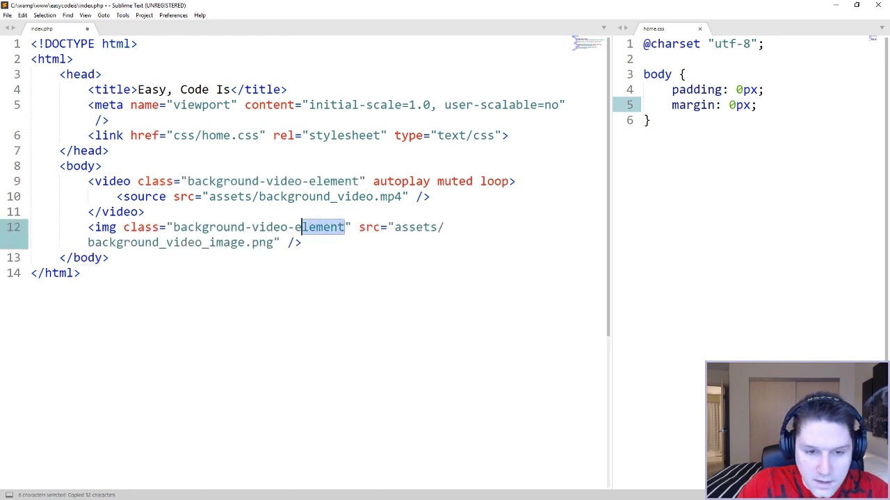
double_click(323, 181)
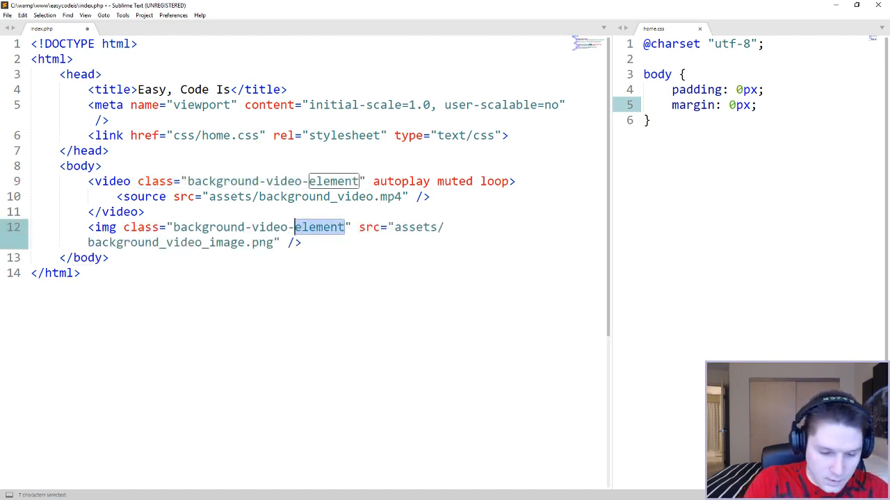
type("image")
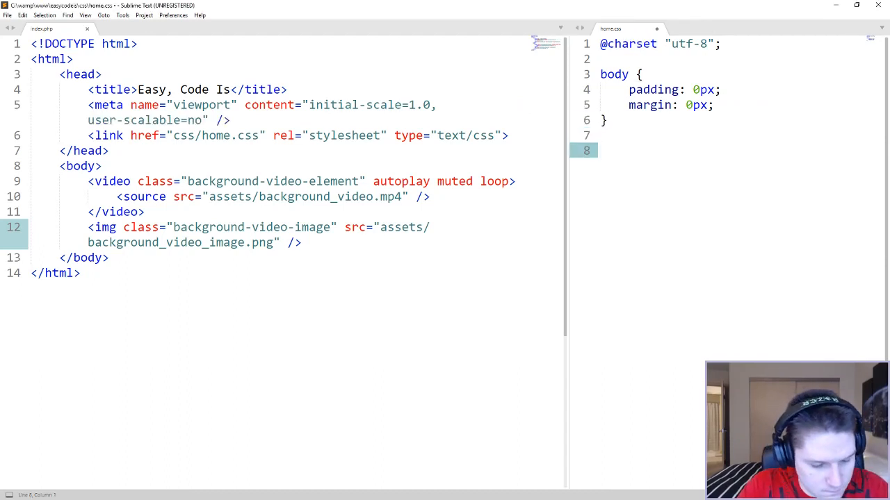
Write min-width and max-width 800px media query blocks containing .background-video-element rules.
type("@media screen and ( min-width: 800px ) {")
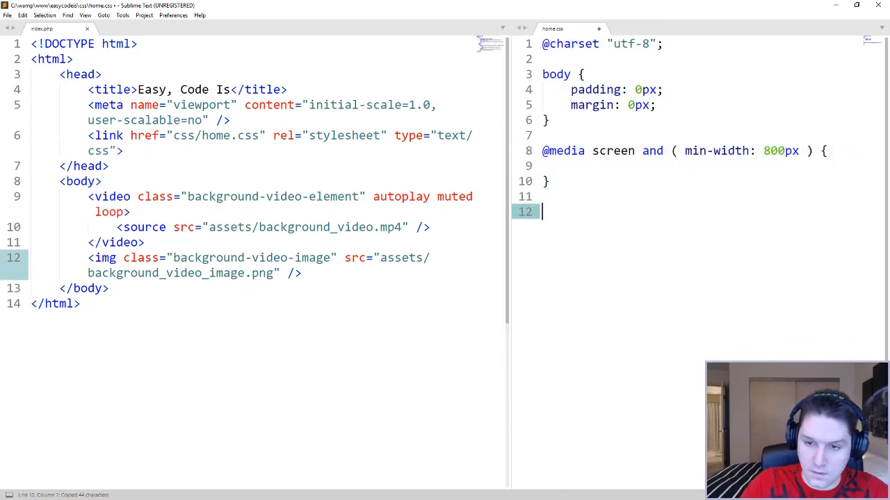
key("ctrl+v")
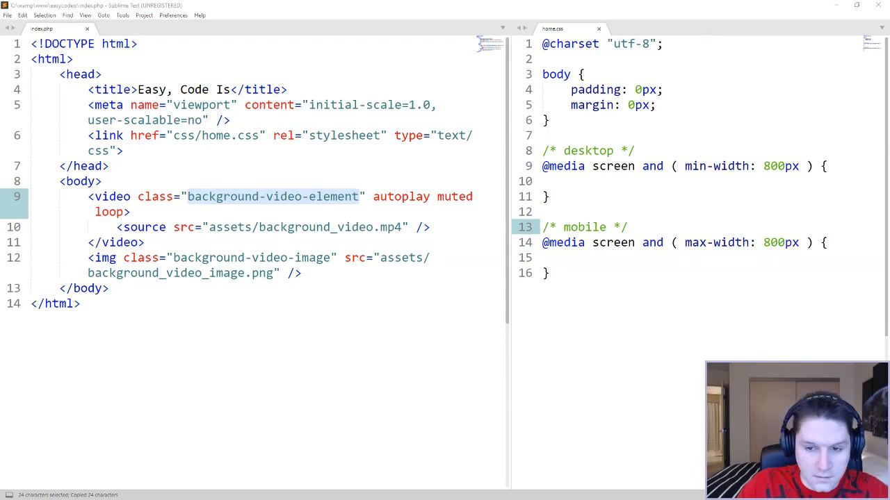
type(".background-video-element {")
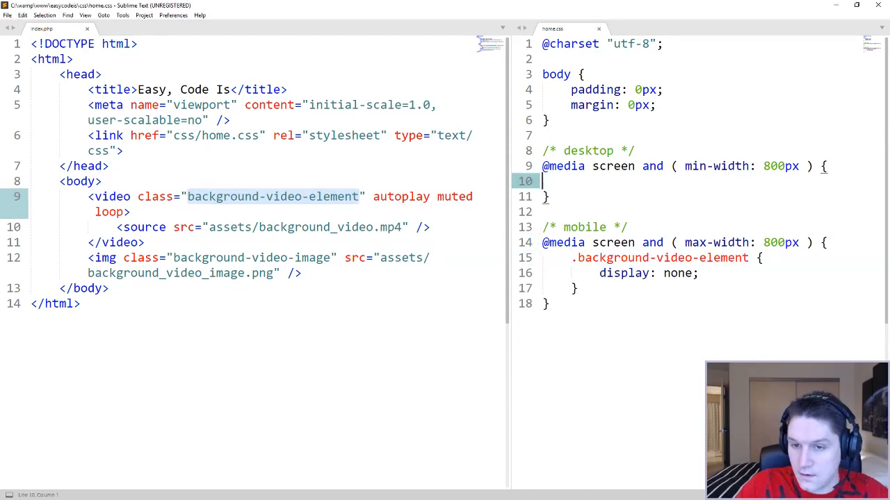
type(".background-video-element {")
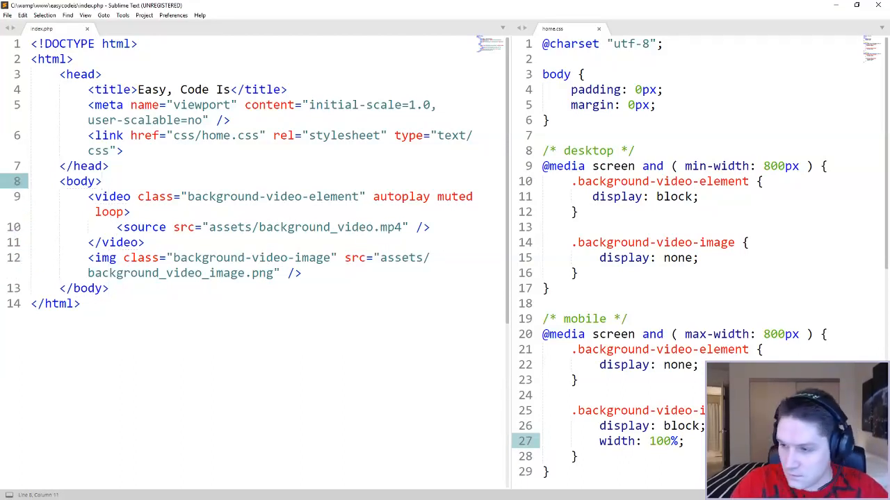
Wrap video and image in a background-video-container div, add its CSS rule, and insert the overlay div.
type("<div>")
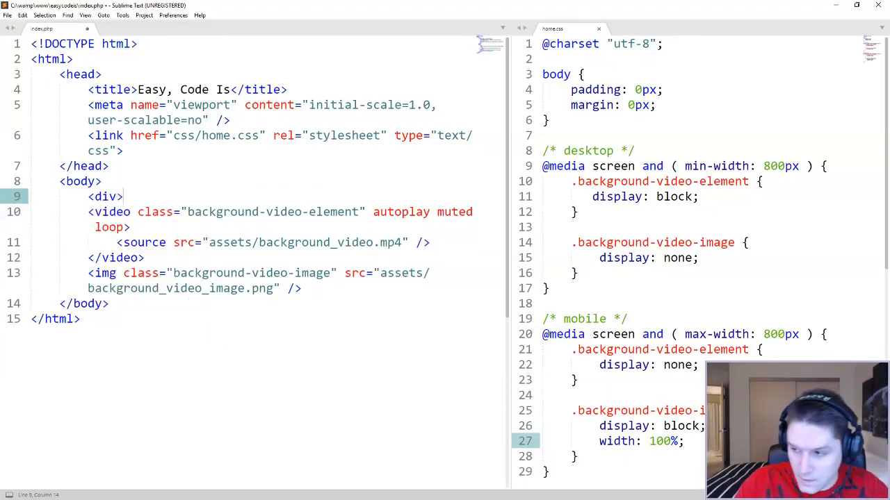
key("enter")
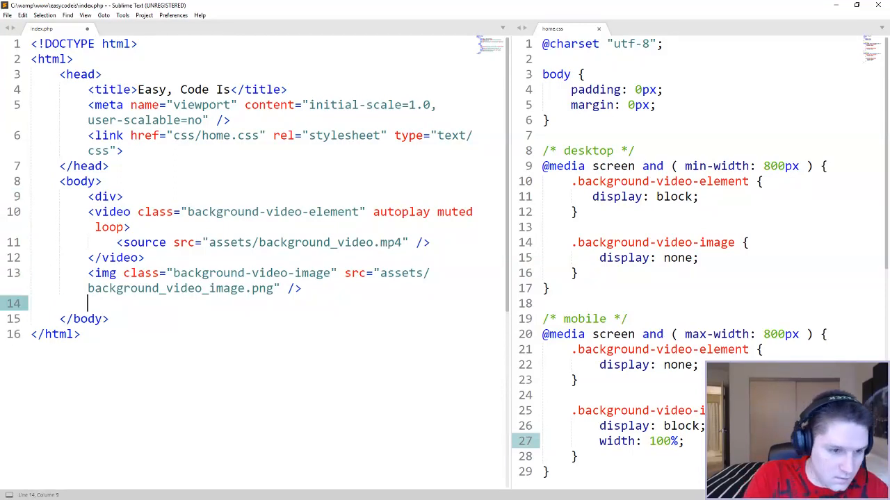
type("class-")
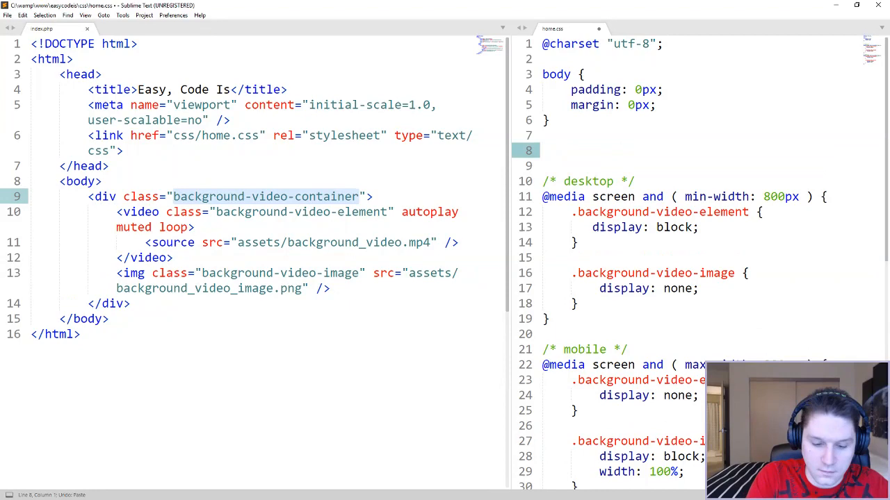
type(".background-video-container {")
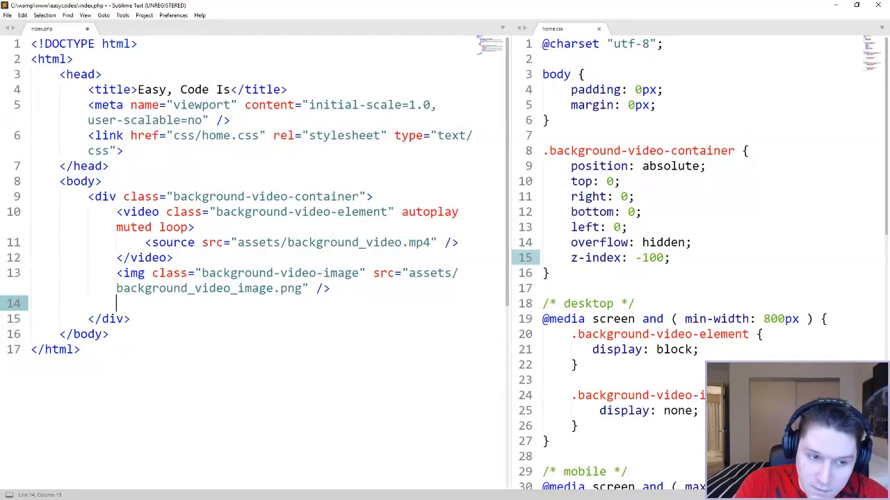
type("<")
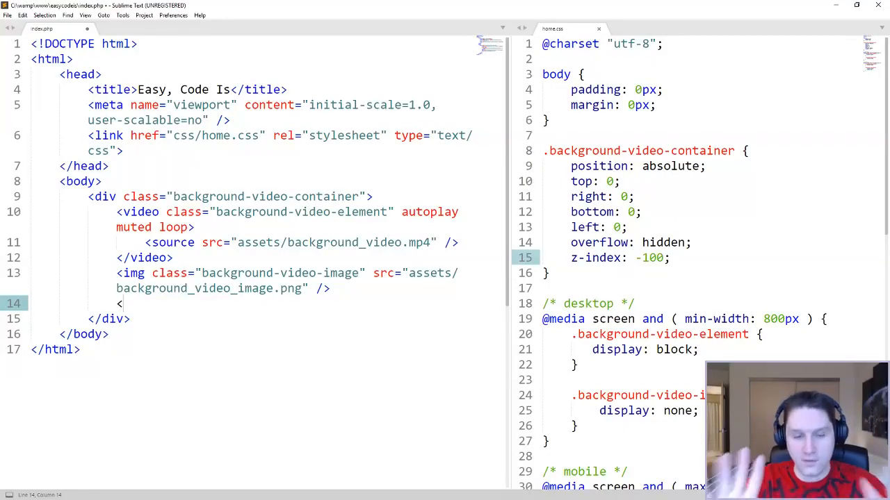
type("div class=\"background-video-overlay\"></div>")
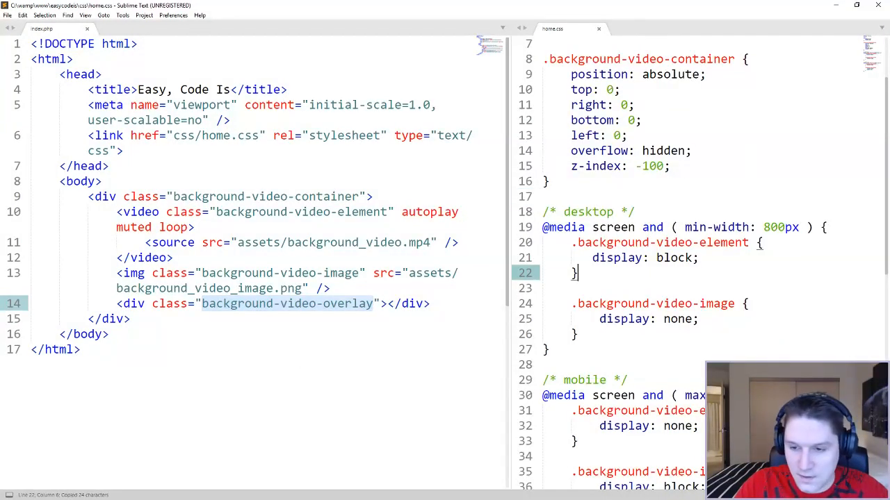
Add the background-video-overlay rule in home.css, save, and scroll through the stylesheet to review it.
left_click(573, 333)
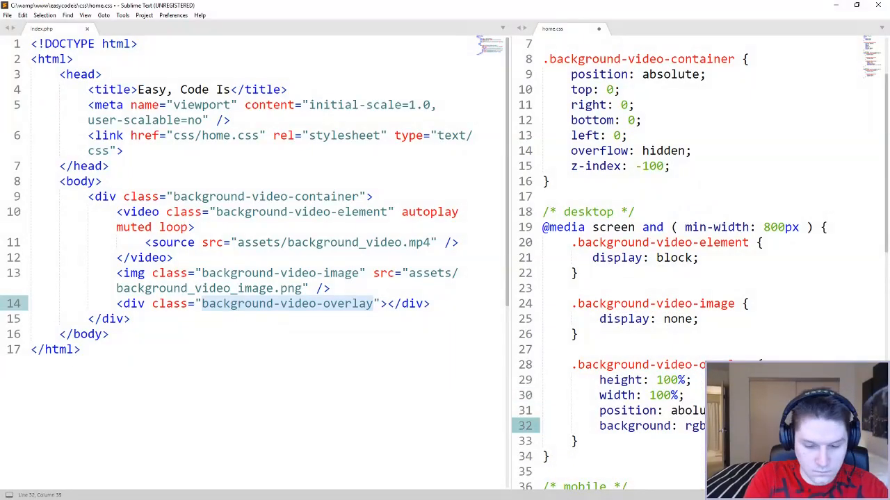
key("ctrl+s")
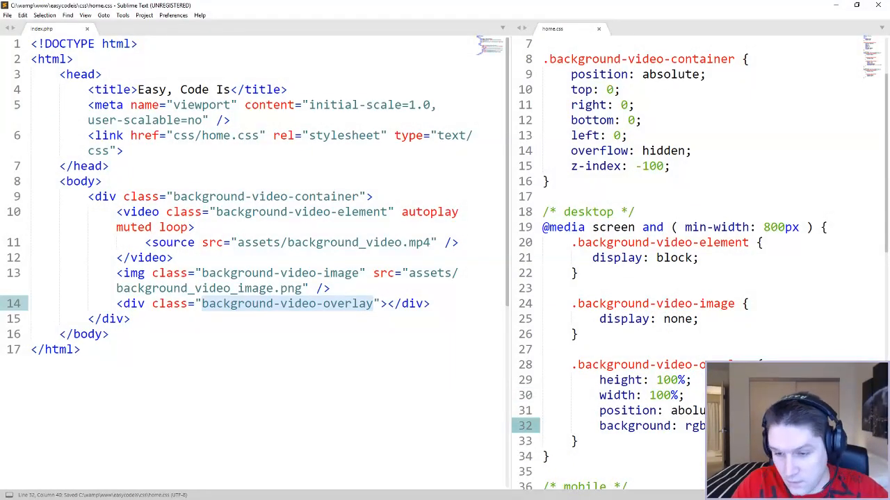
left_click_drag(577, 364, 577, 441)
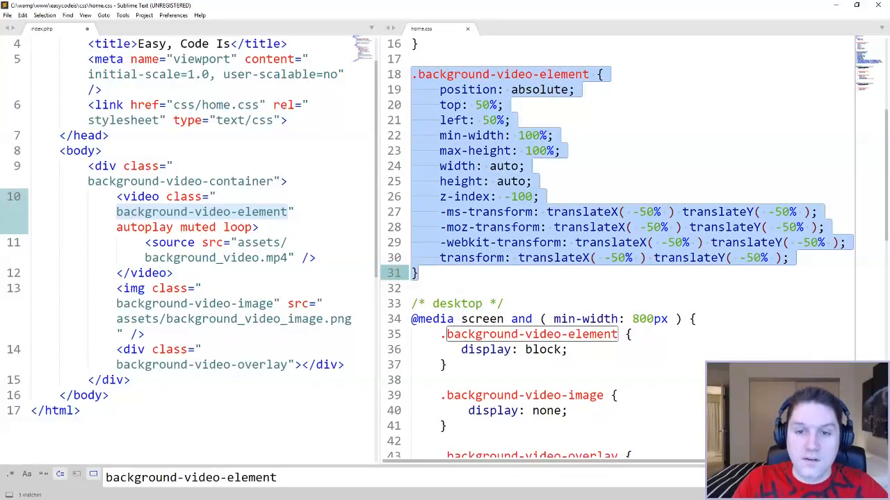
scroll("down", 3)
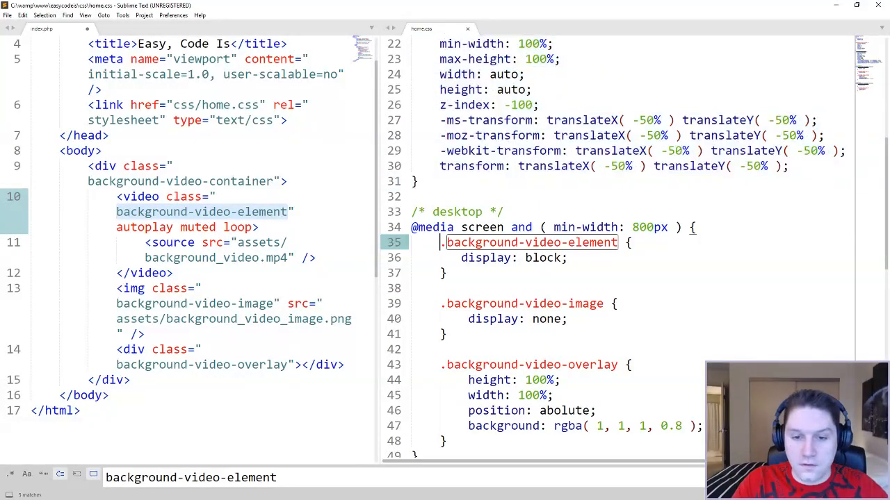
scroll("down", 3)
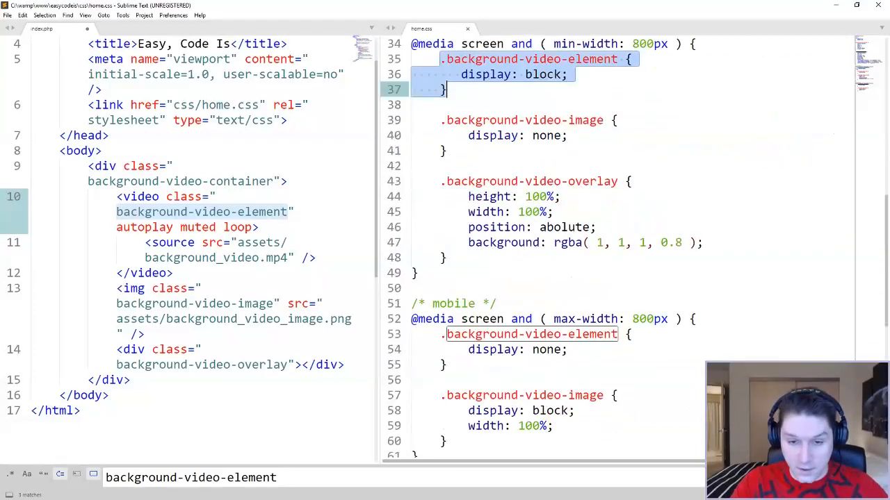
scroll("up", 3)
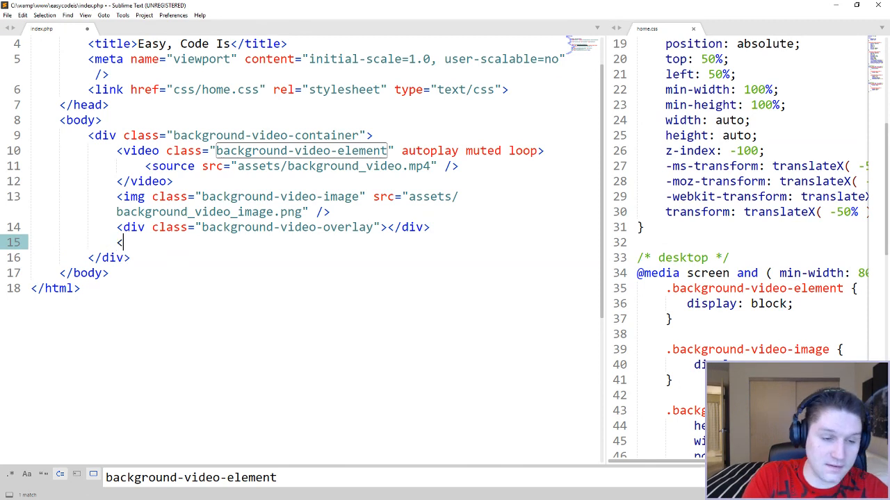
Type the title div and select its background-video-text-overlay class name for the stylesheet.
type("di")
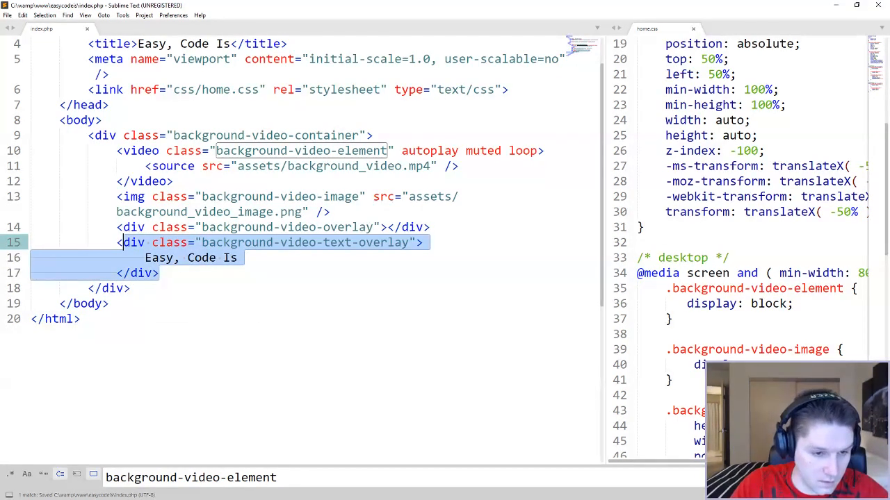
left_click(219, 242)
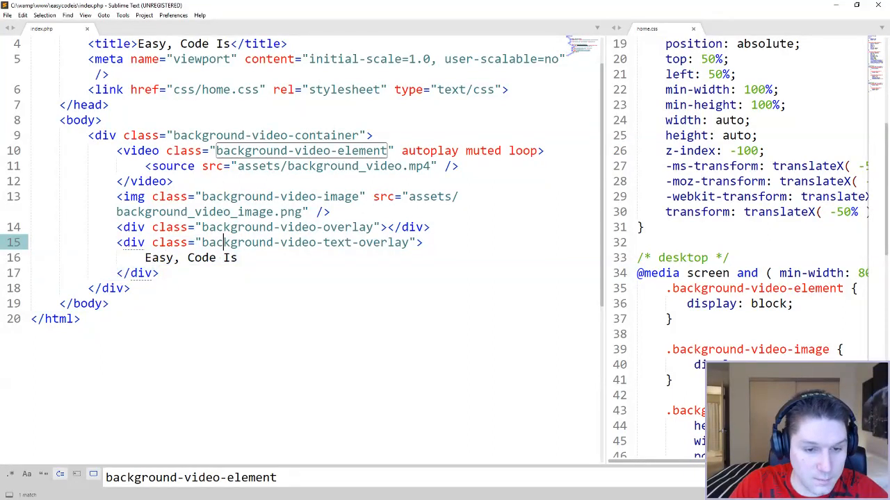
double_click(306, 242)
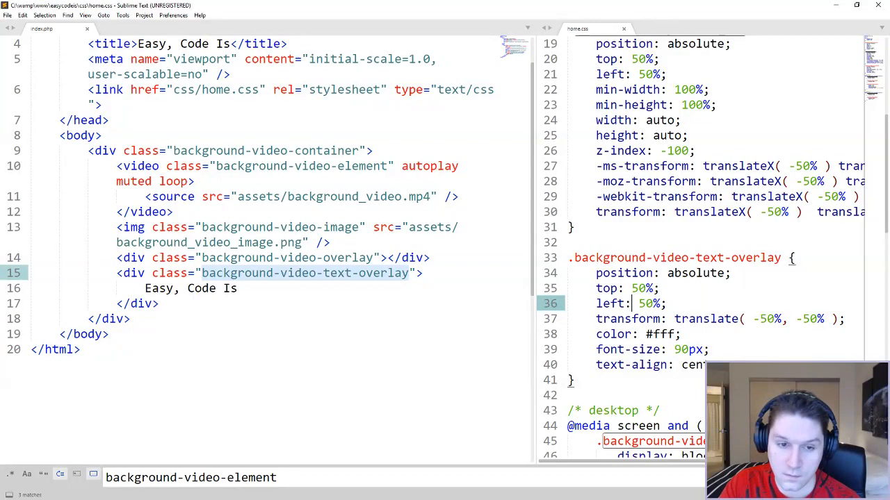
scroll("up", 3)
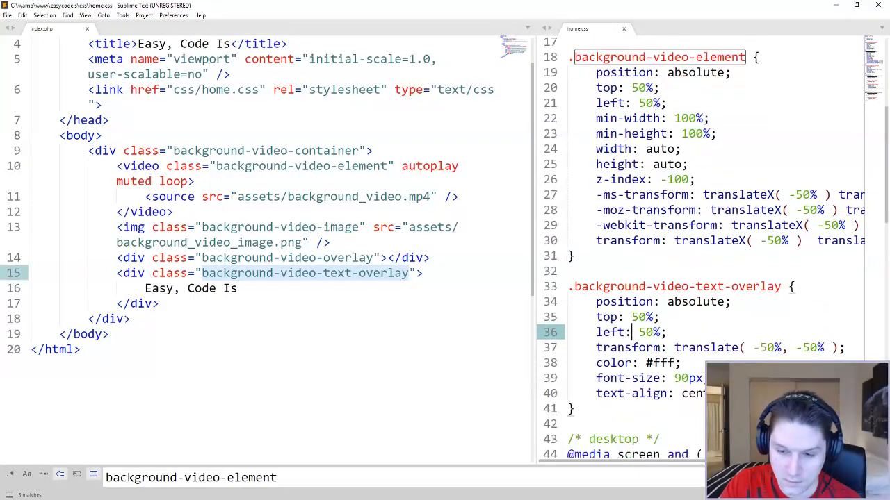
scroll("down", 3)
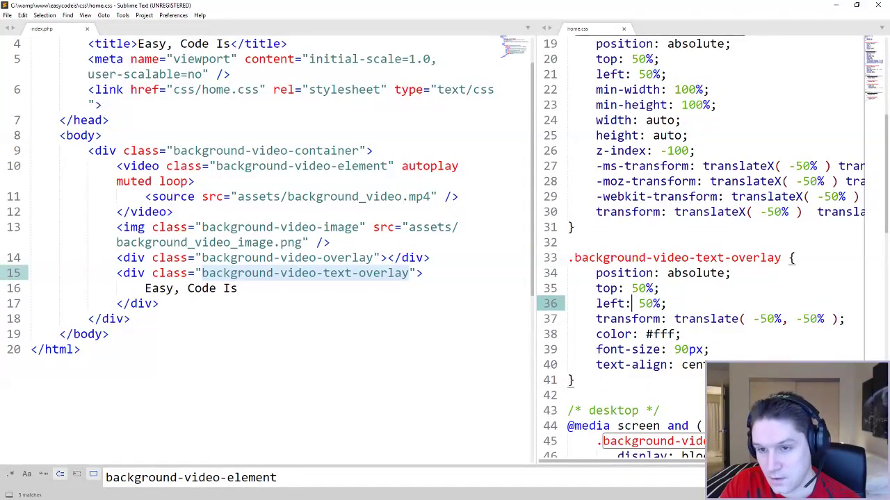
scroll("up", 3)
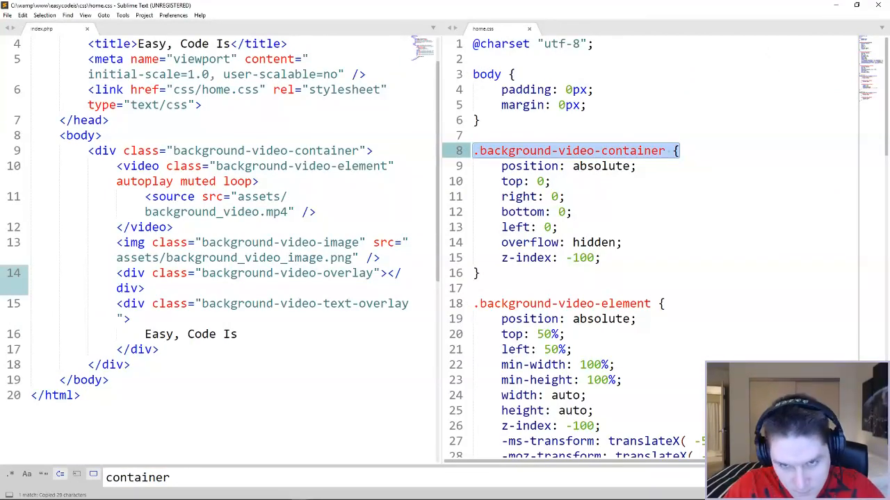
In the mobile media query, position the container relatively and hide .background-video-overlay with display: none.
scroll("down", 3)
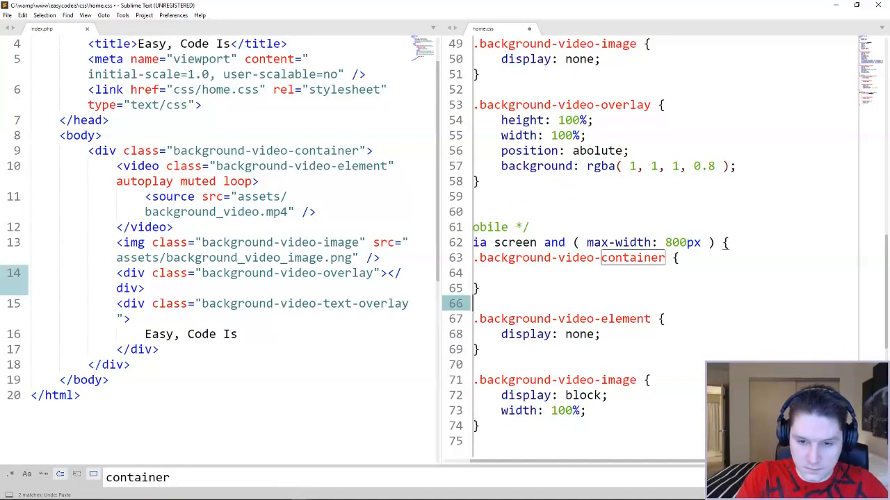
type("position: relative;")
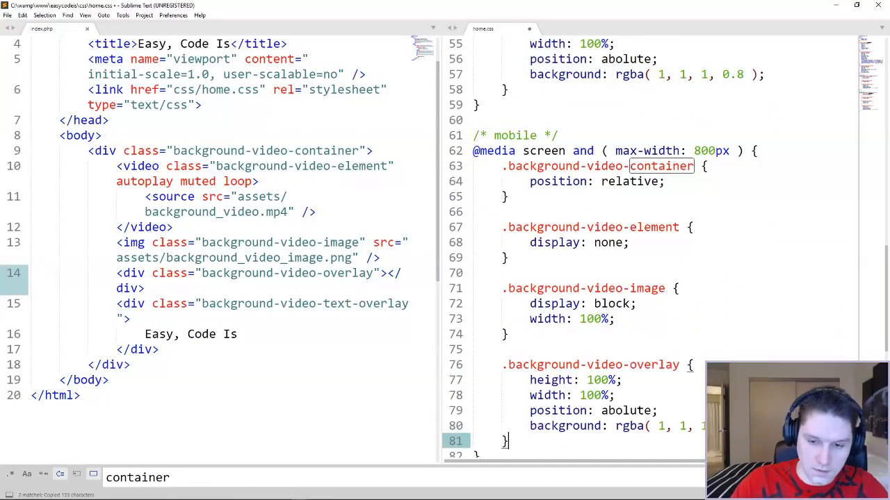
left_click_drag(530, 379, 692, 426)
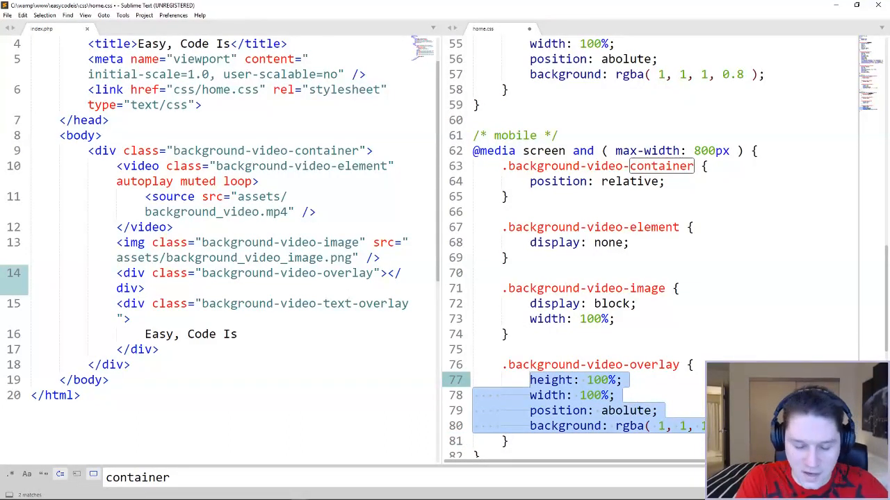
type("display: none;")
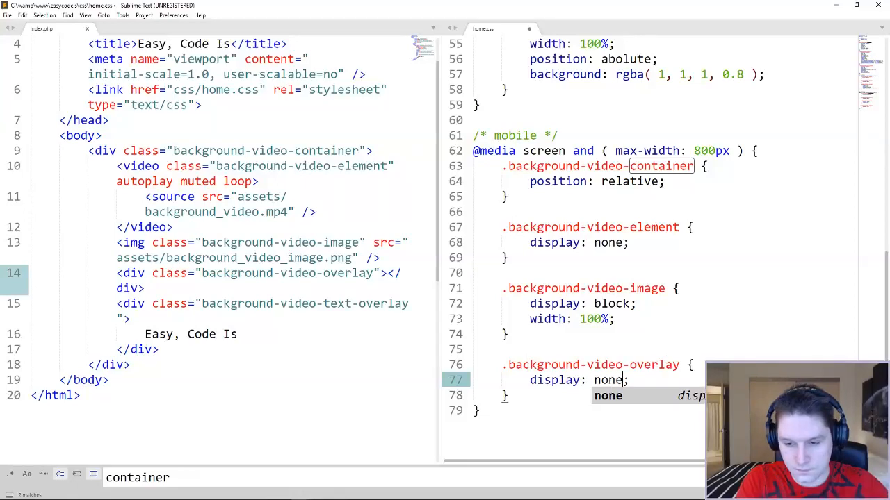
key("ctrl+s")
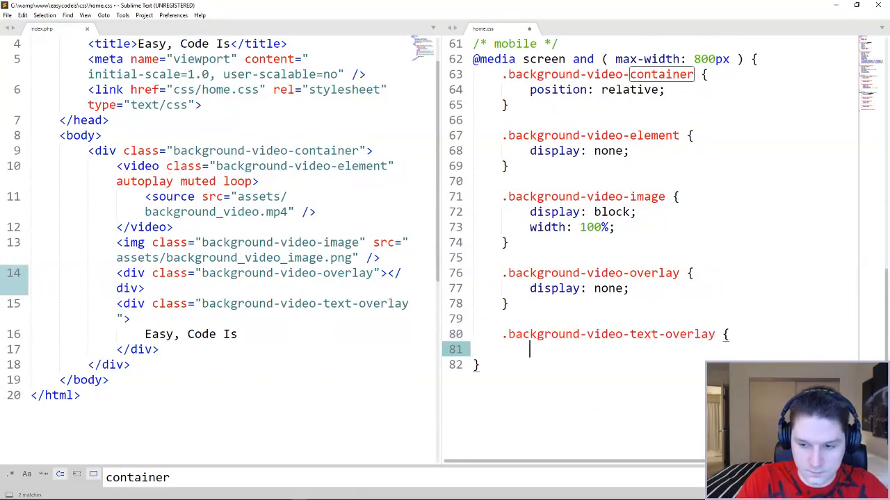
Give .background-video-text-overlay a 30px mobile font size and start a content div in index.php.
type("font-size:")
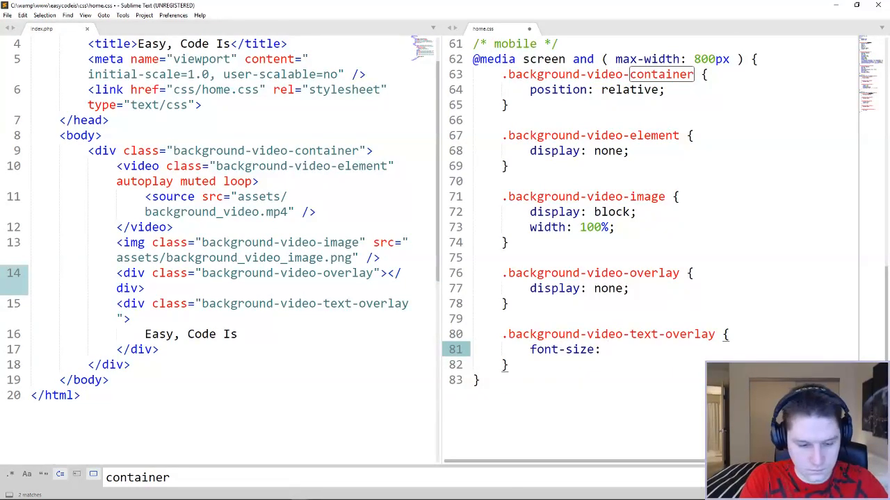
type("30px")
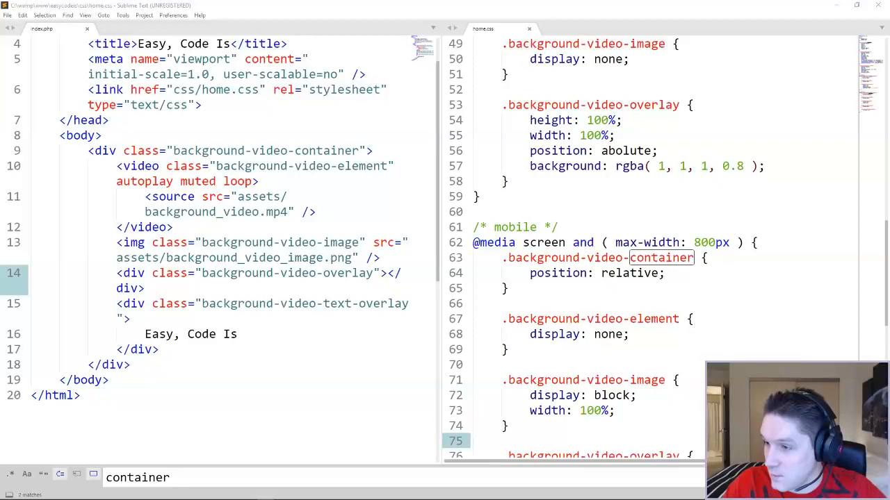
type("<div classs-=")
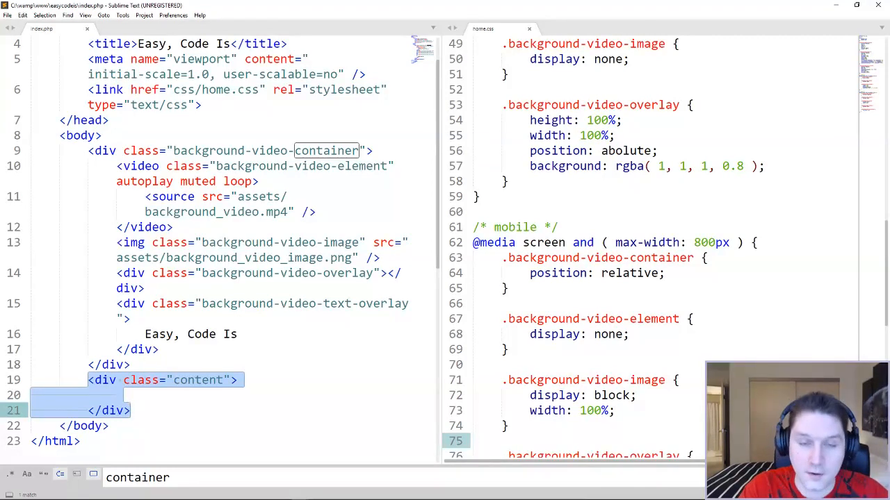
Nest content-inner and content-inner-padding divs in .content, with a 100vh top margin and 100% width.
scroll("up", 3)
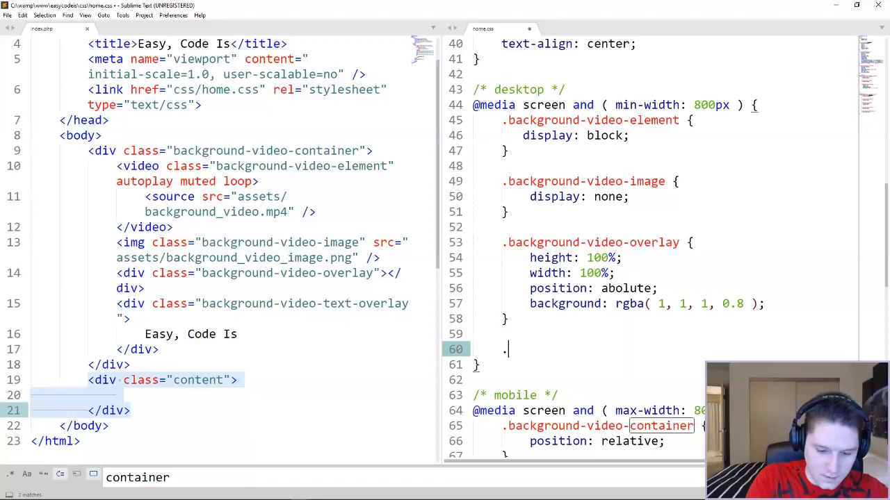
type("content {")
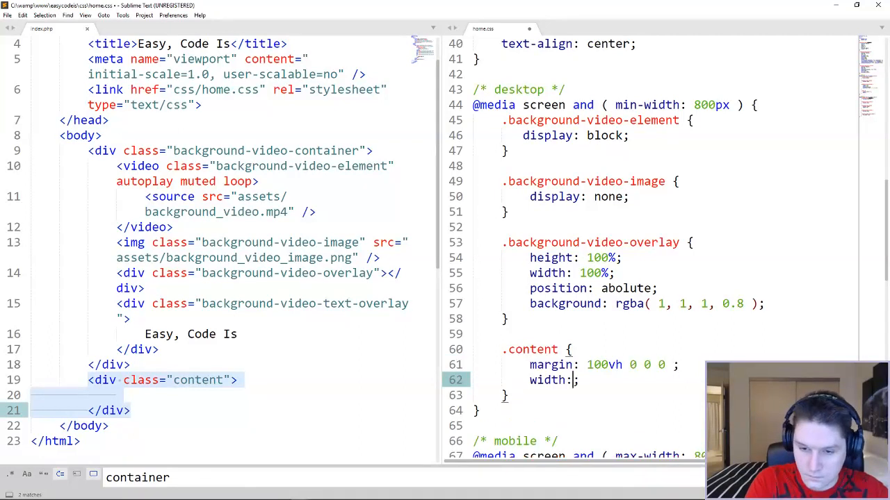
type("100%;")
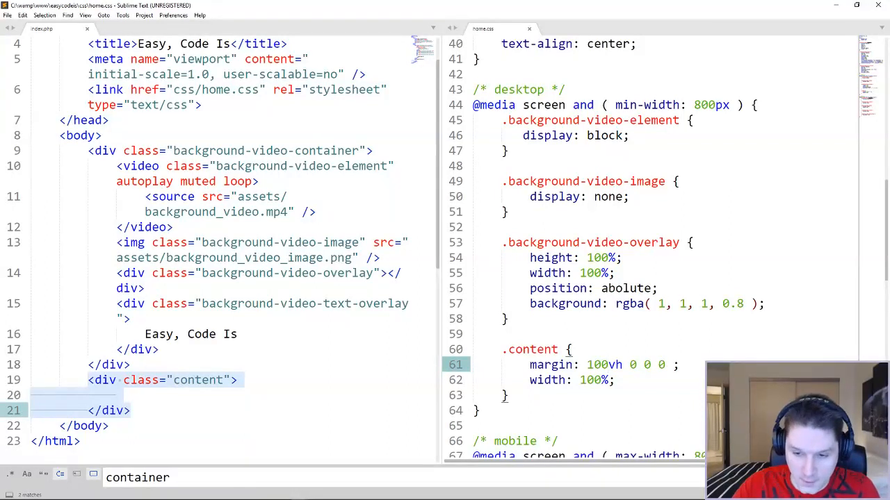
double_click(603, 365)
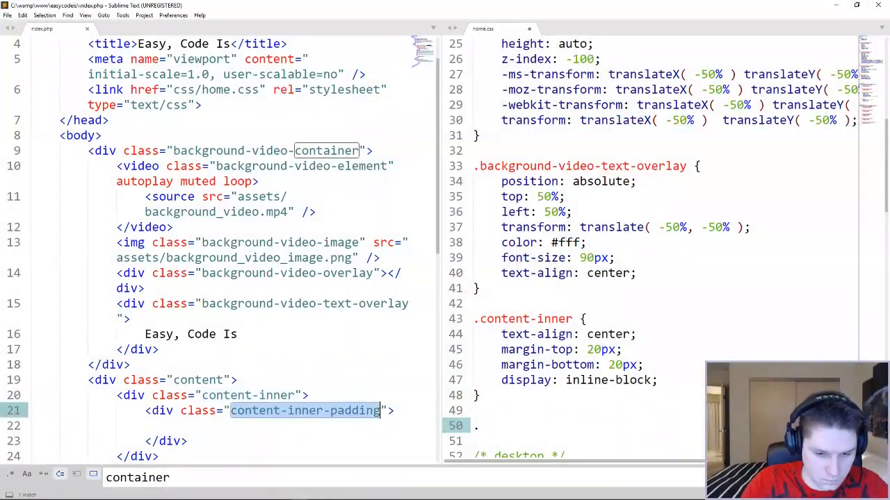
Give .content-inner-padding 10px padding and add the welcome h1 and 'This is the website…' paragraph.
scroll("down", 3)
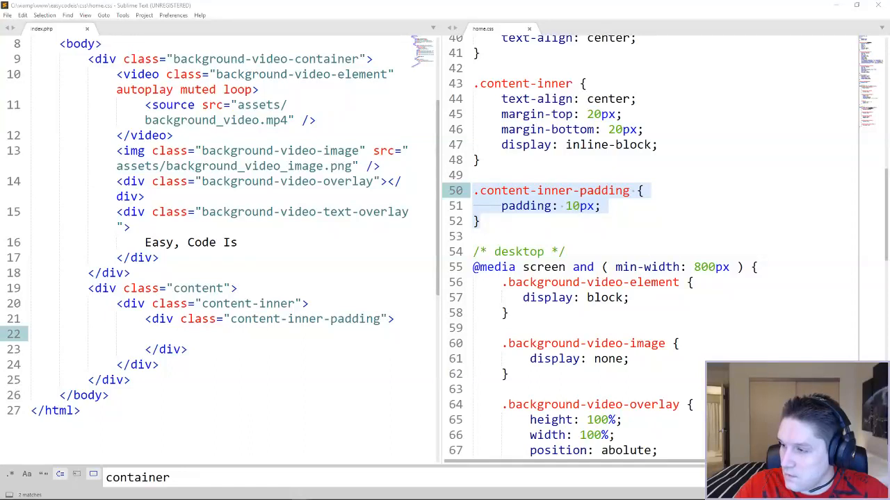
type("<h")
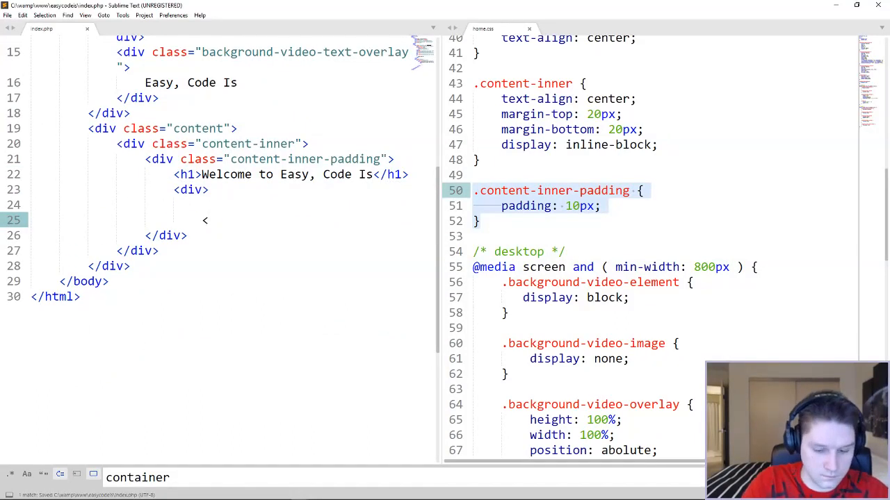
type("This is the website where you, the users, decide what features get added. Comment on any of my videos and let me know what you want to learn and see implemented! I will constantly be building on this website, adding features and creating videos based on what you, the users, want to see and learn.")
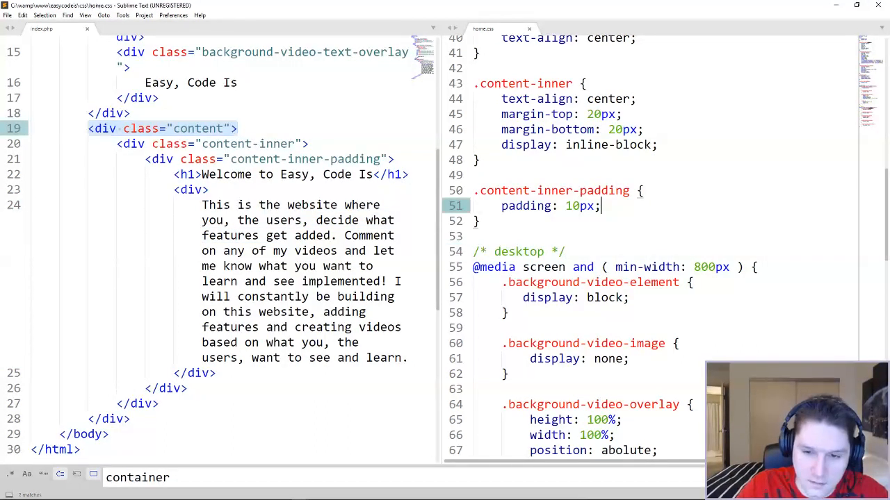
scroll("down", 3)
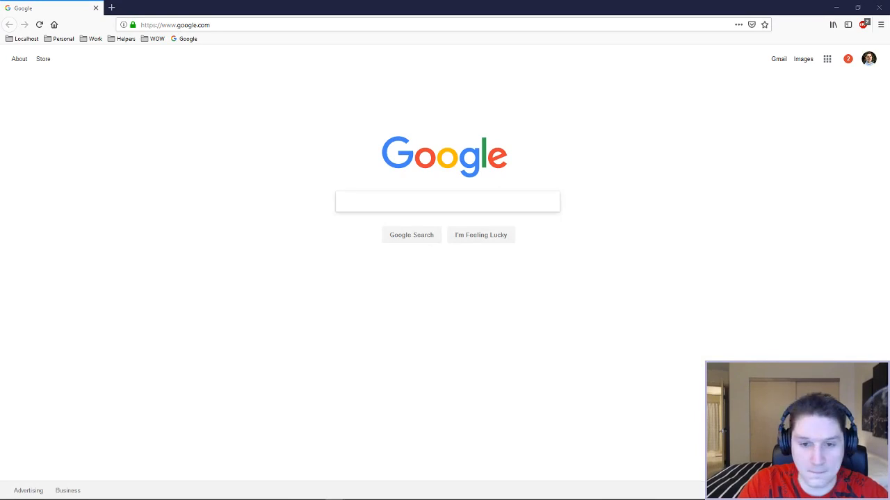
Find Google Fonts via Google search and open the Coda font's page.
type("google fonts")
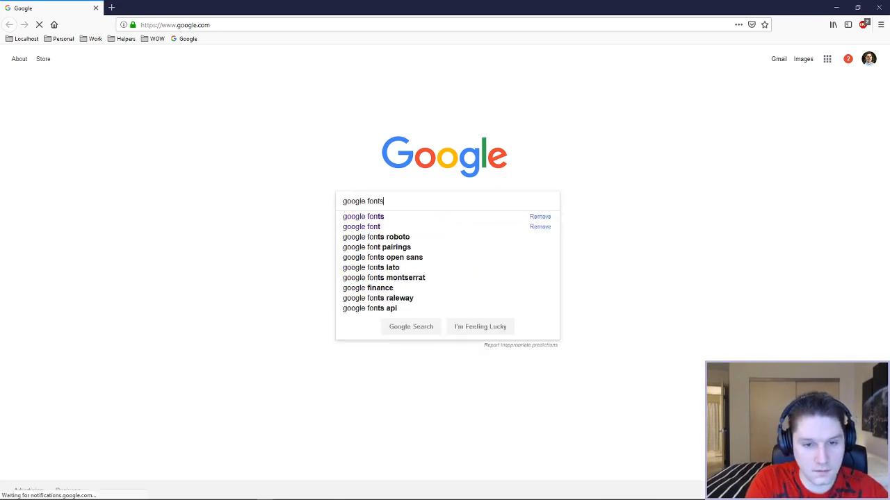
left_click(410, 327)
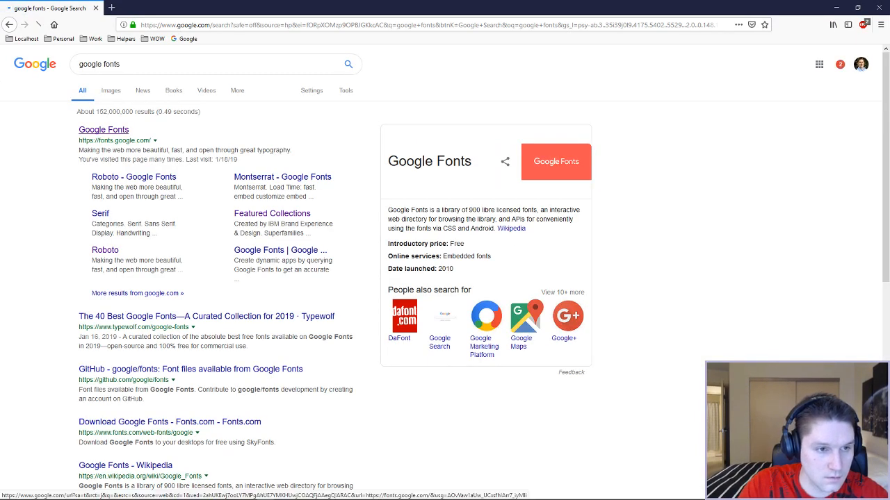
left_click(104, 130)
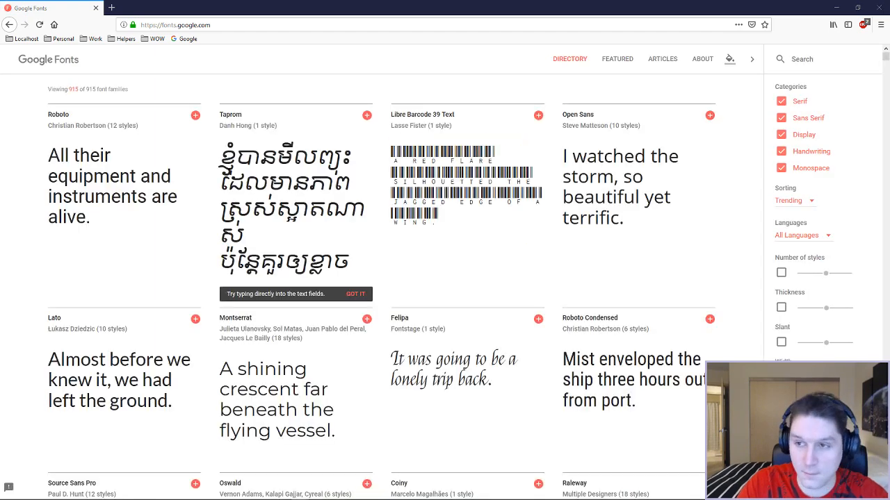
type("coda")
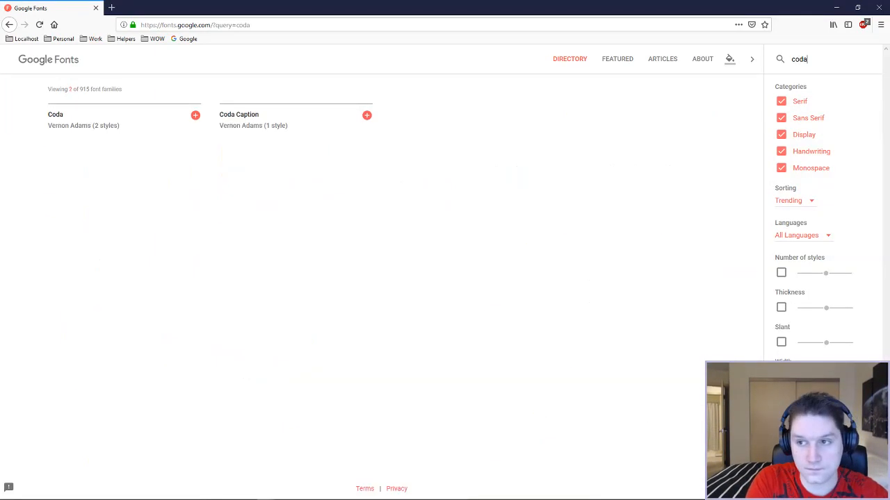
left_click(55, 114)
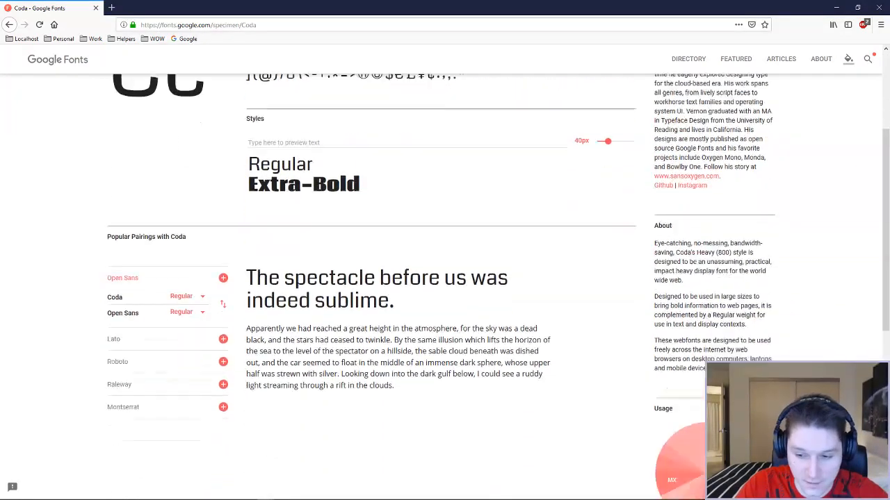
Select the Coda family and highlight its stylesheet link code to copy.
scroll("down", 3)
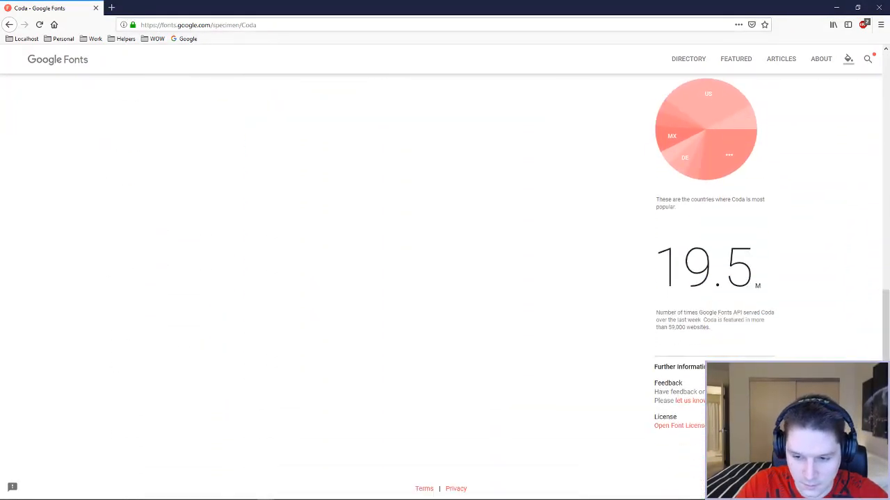
scroll("up", 3)
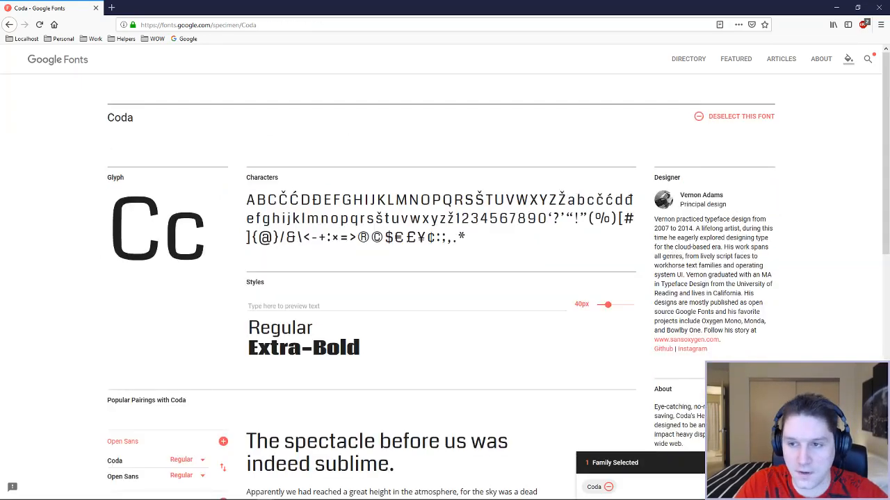
left_click(614, 462)
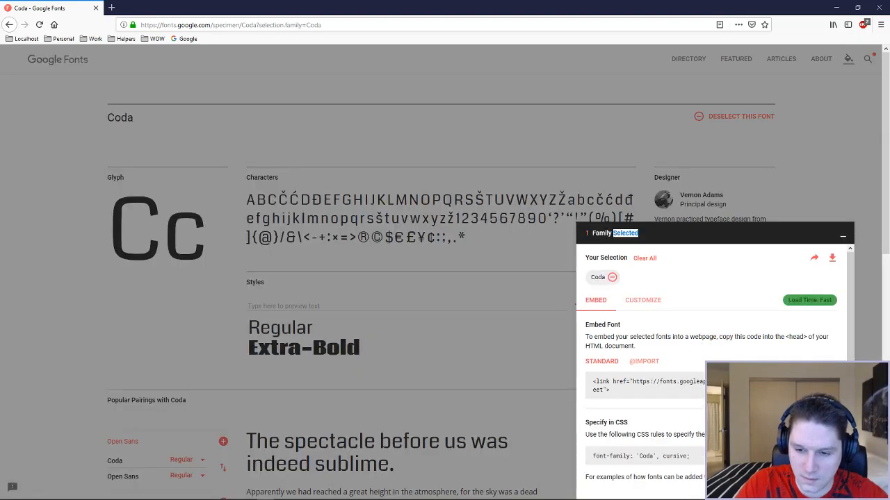
triple_click(646, 381)
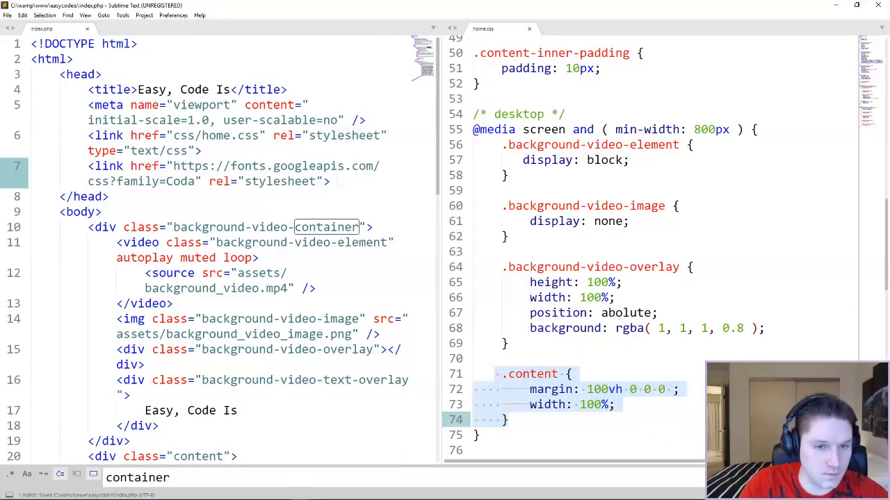
Paste the Coda <link> into index.php's head and set the body font-family to 'Coda'.
scroll("up", 3)
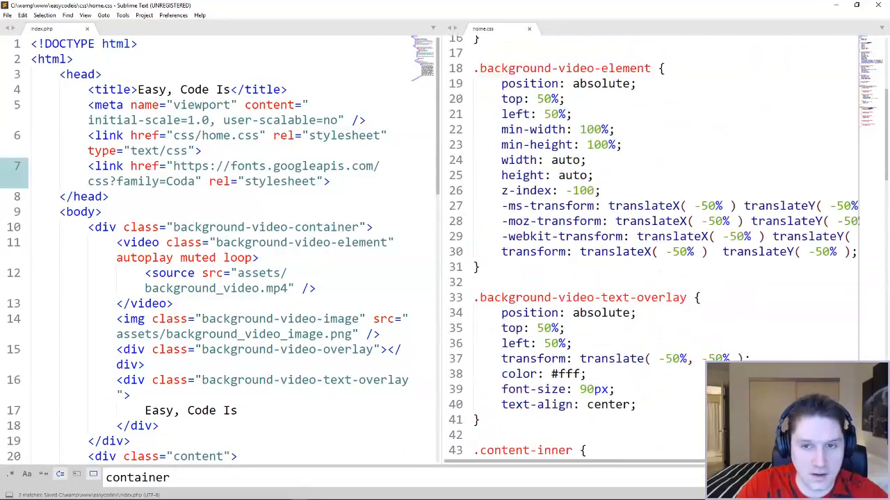
scroll("up", 3)
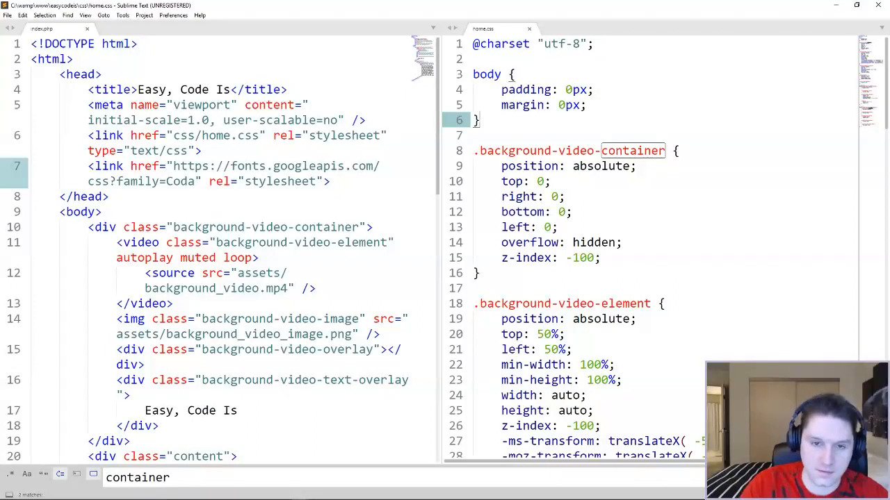
type("font-family: '';")
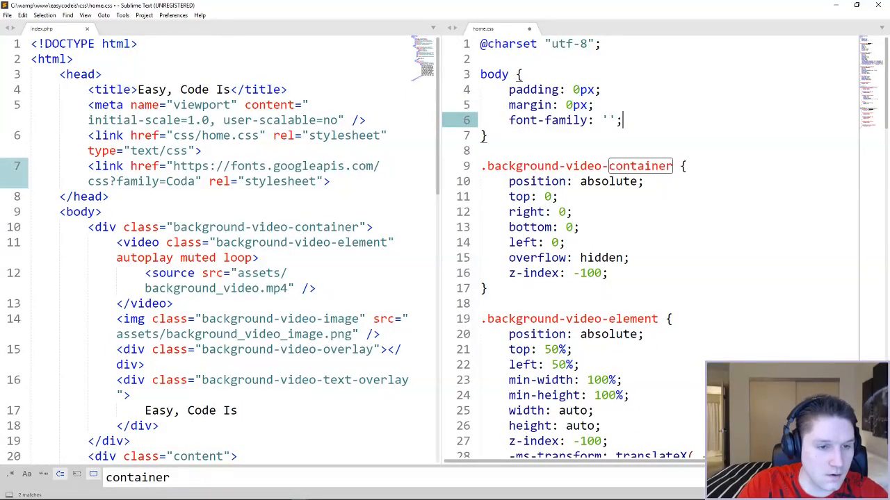
type("Coda")
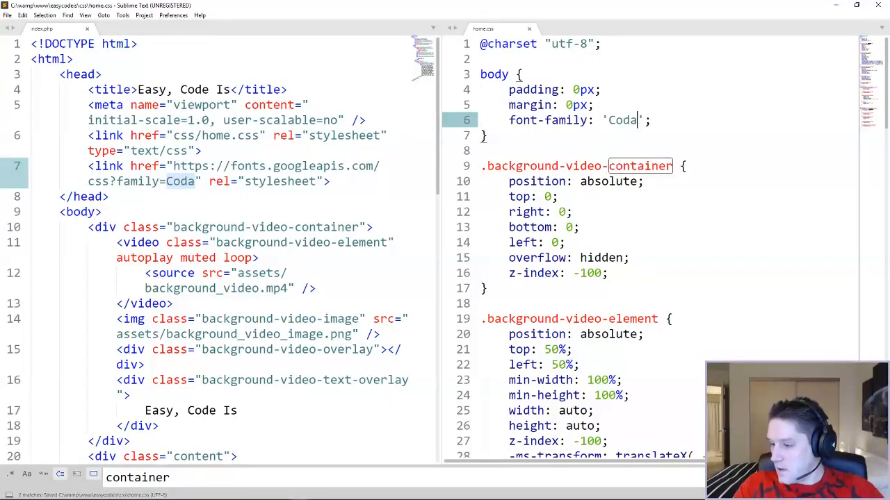